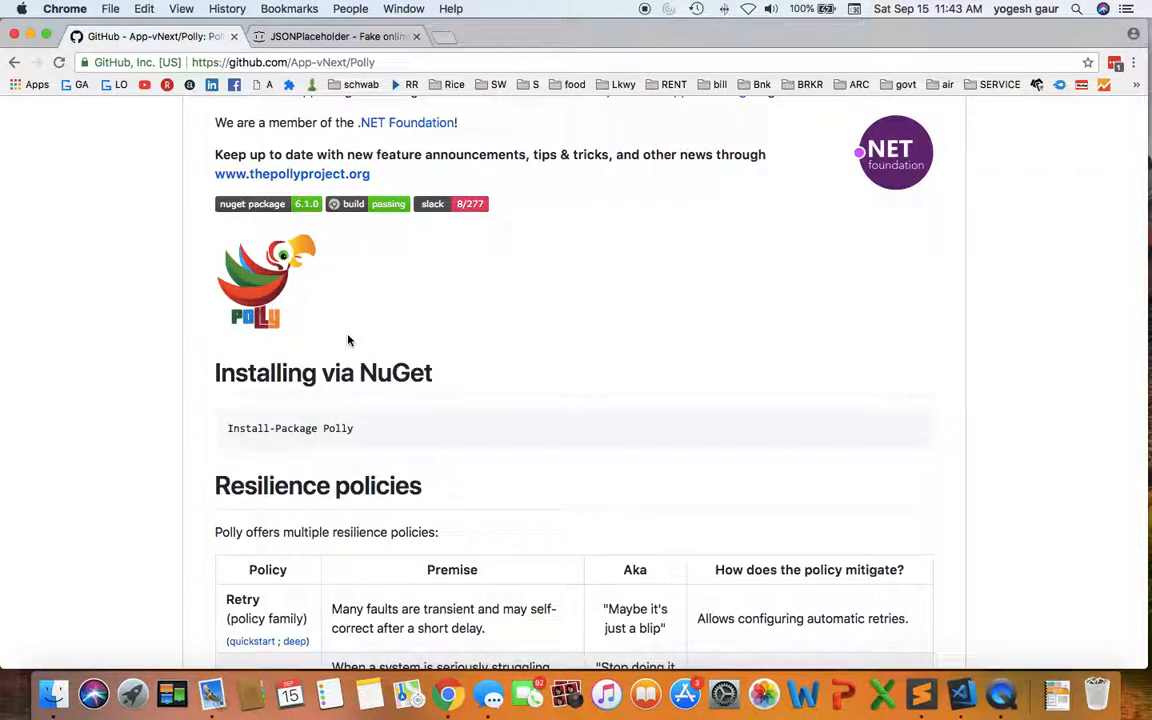
mouse_move(388, 434)
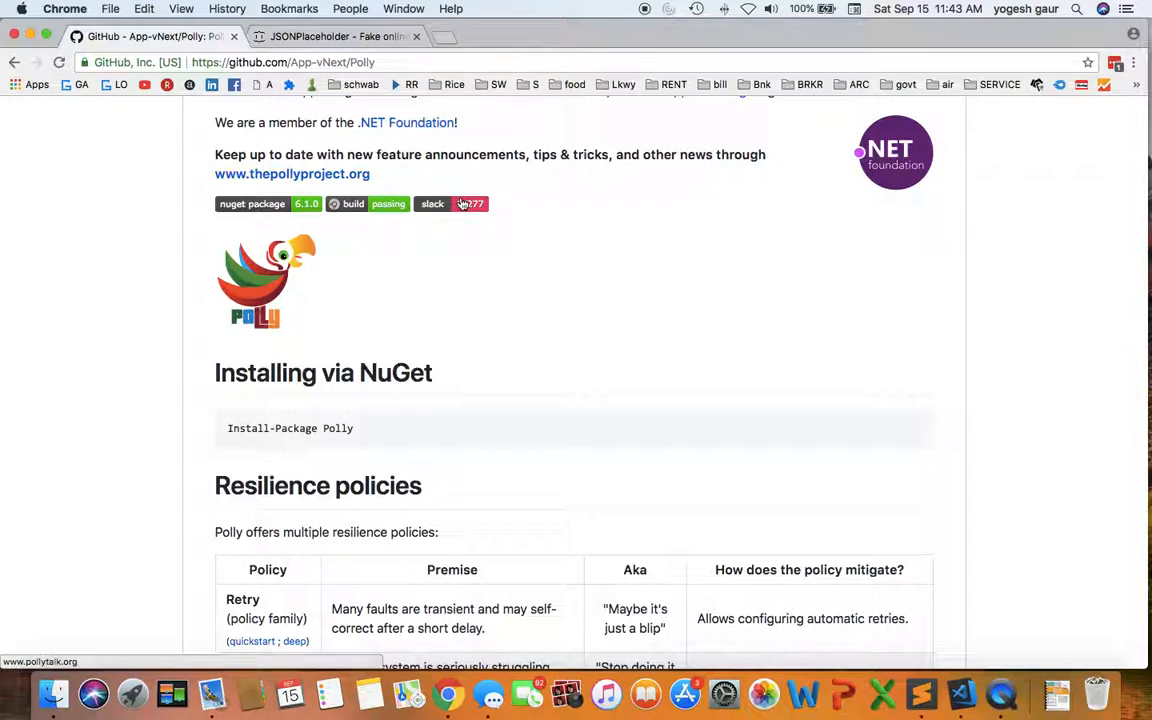
mouse_move(548, 210)
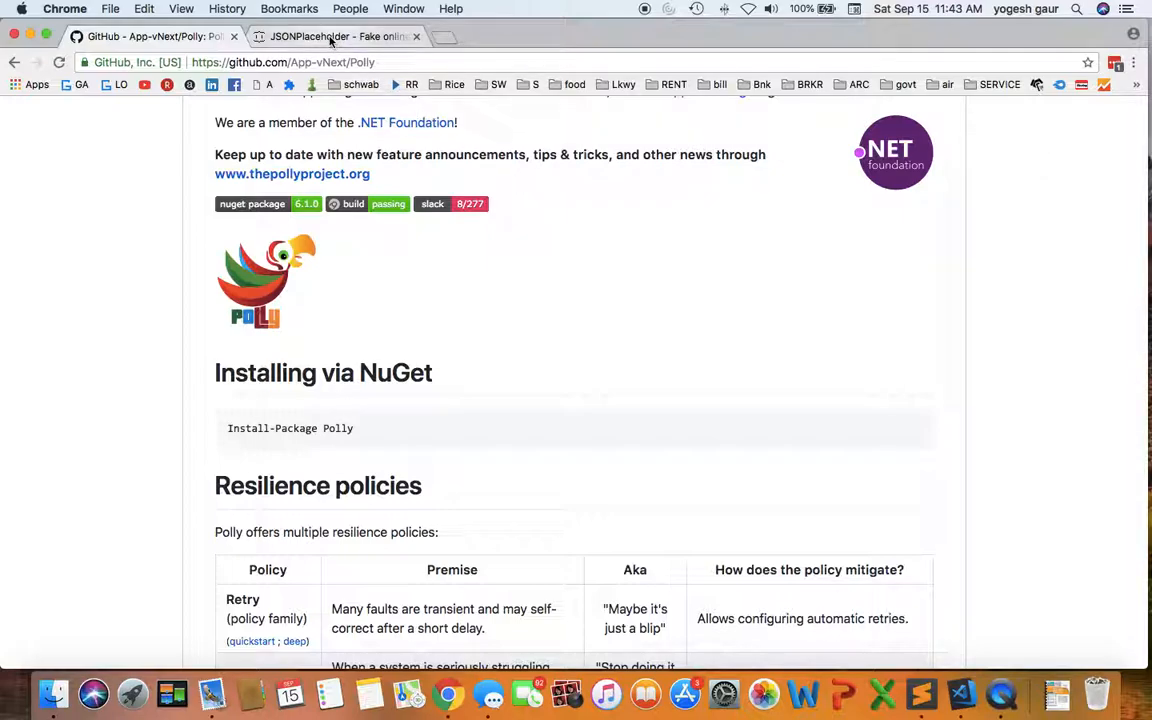
- View the /posts/1 sample post JSON from JSONPlaceholder's Routes list, then return to the editor
click(340, 36)
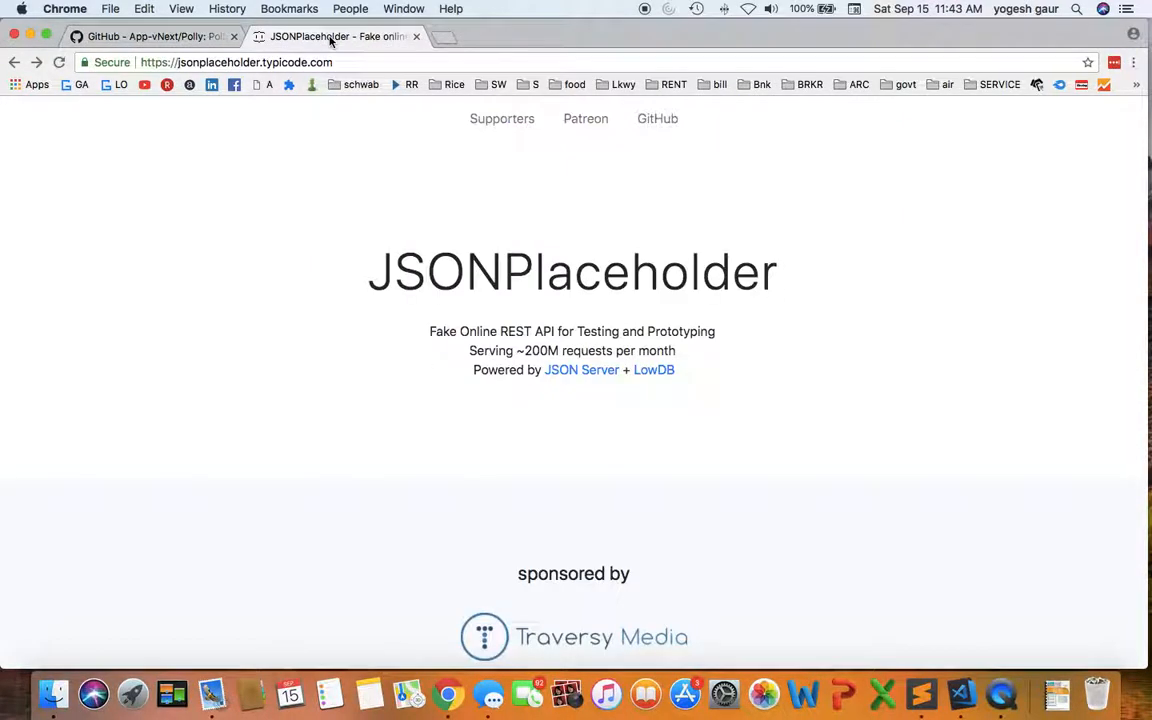
mouse_move(376, 272)
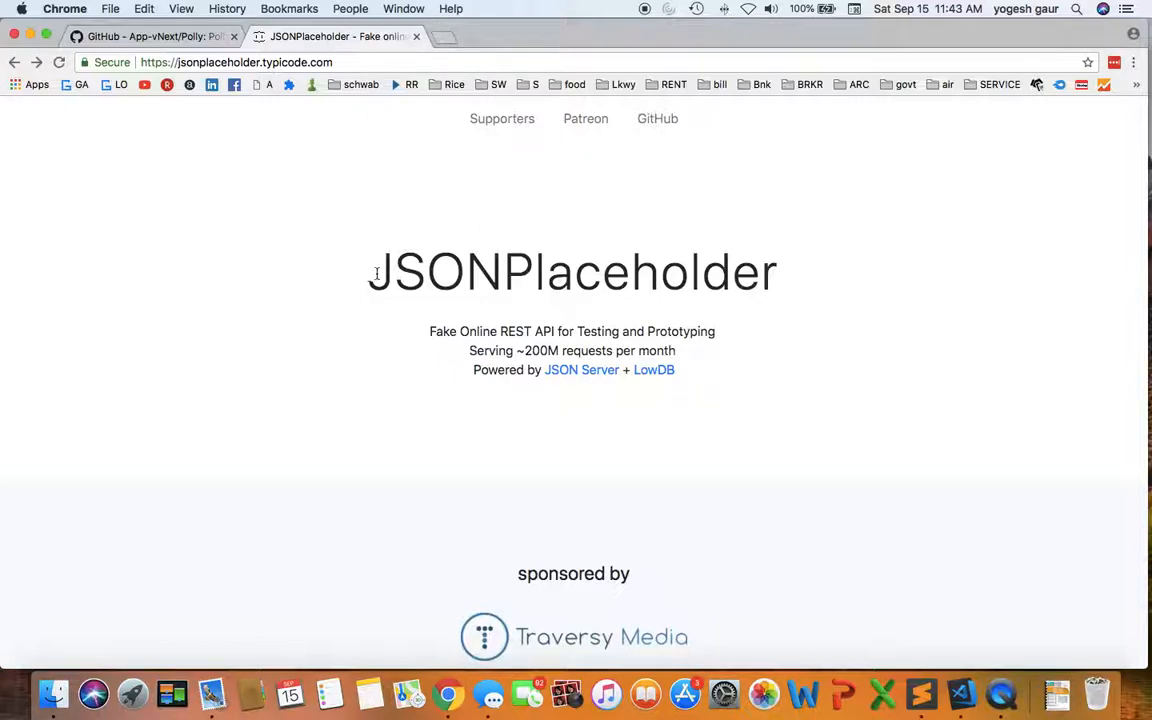
mouse_move(780, 282)
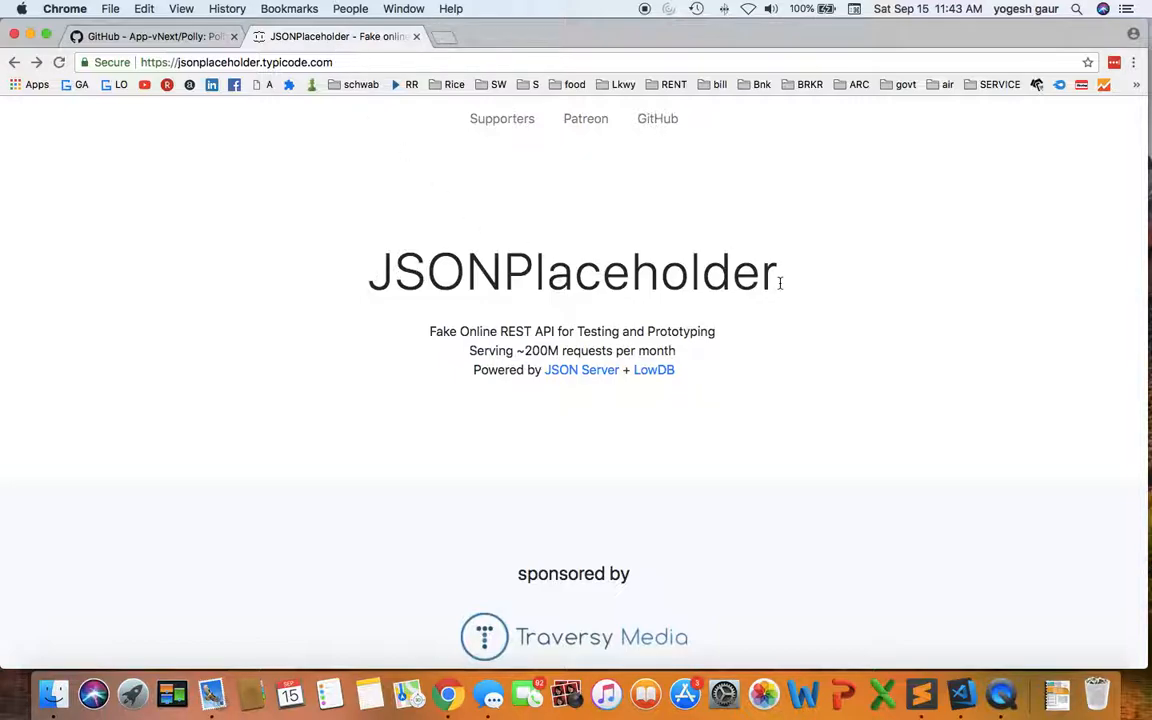
scroll(down, 3)
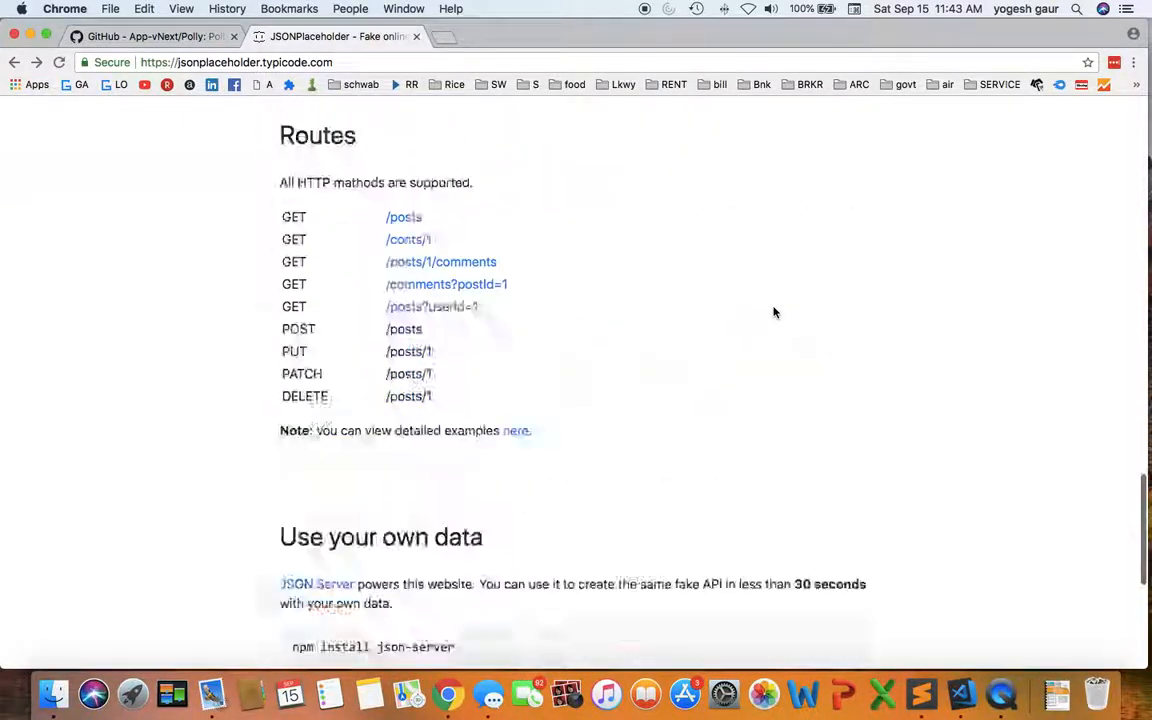
scroll(up, 3)
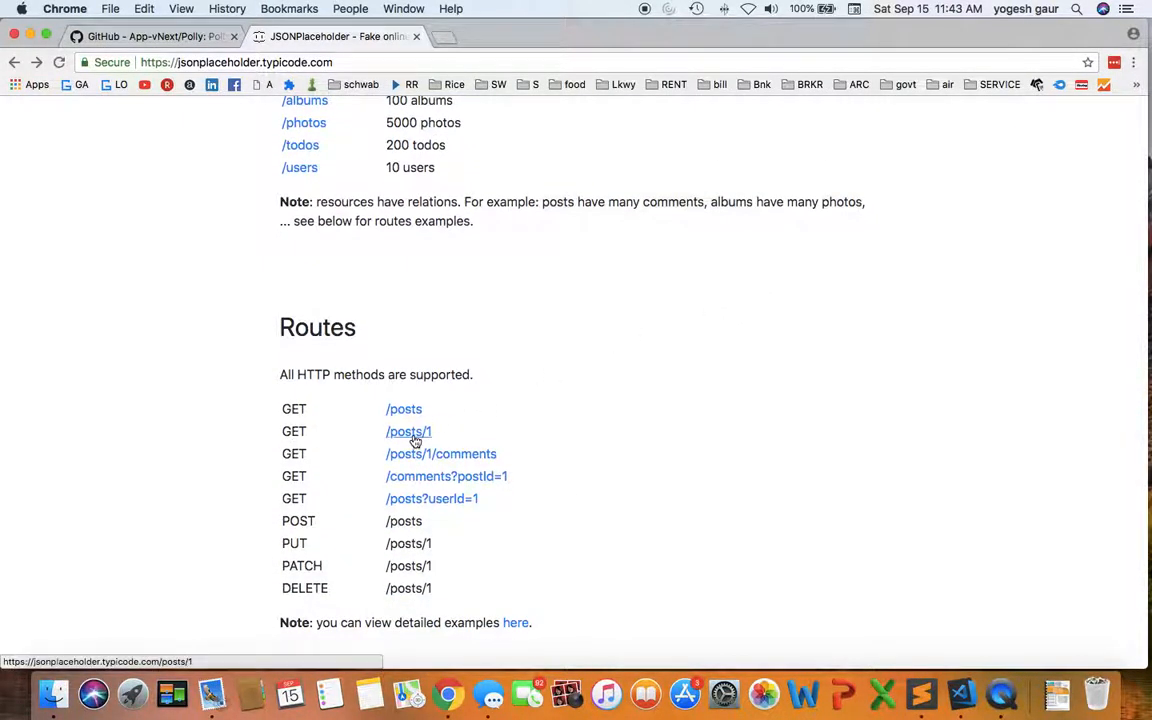
click(408, 432)
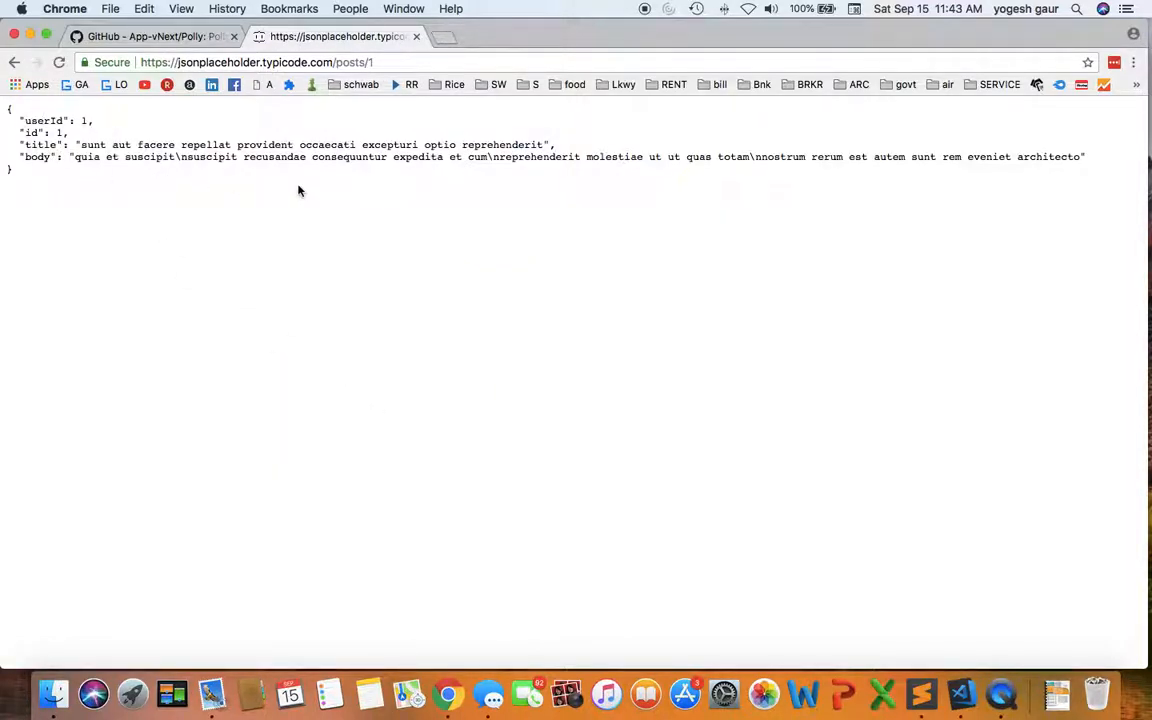
key(cmd+tab)
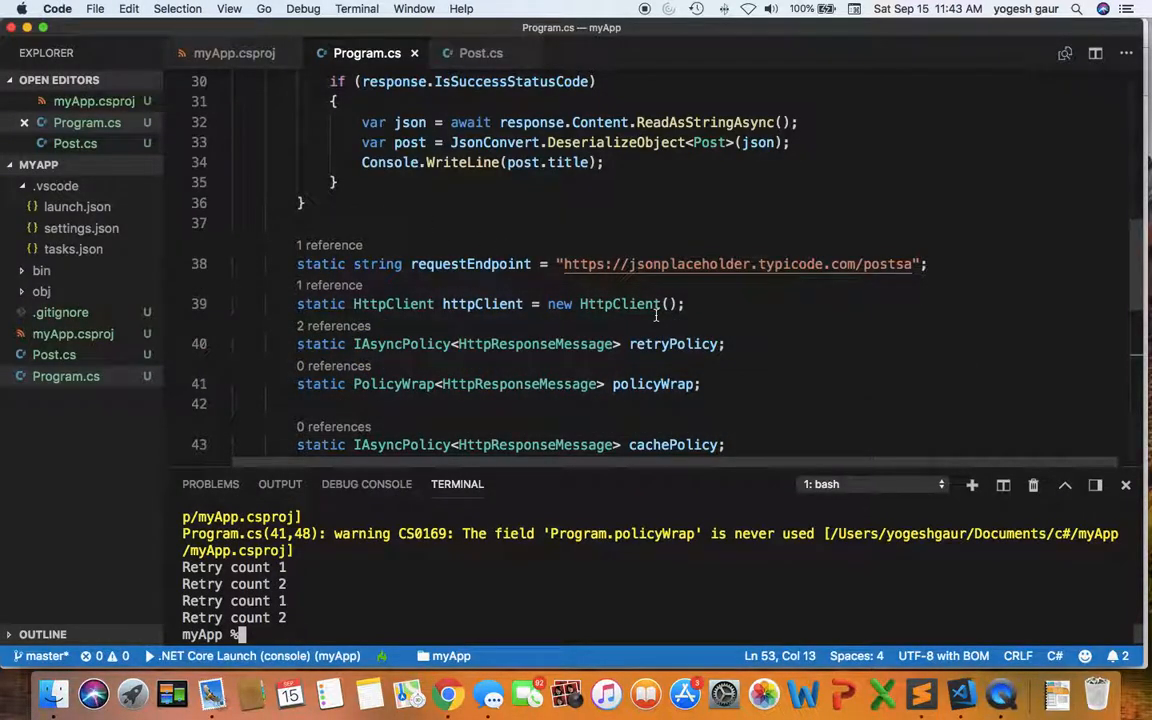
scroll(up, 3)
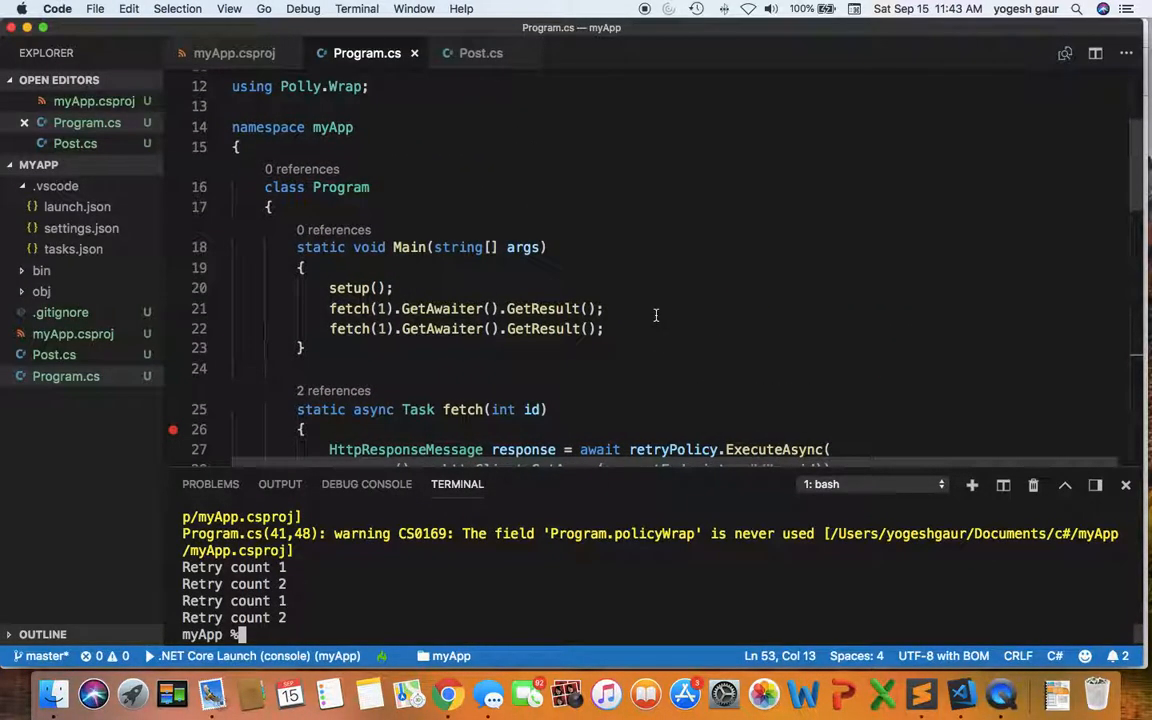
scroll(down, 3)
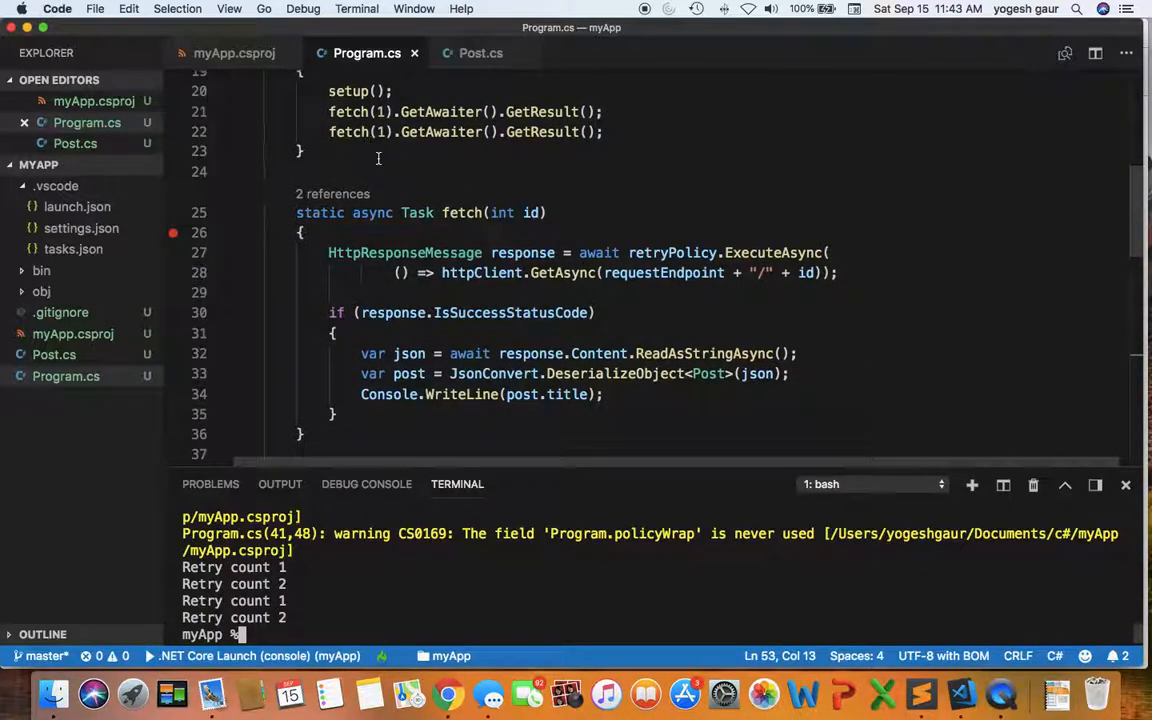
mouse_move(348, 92)
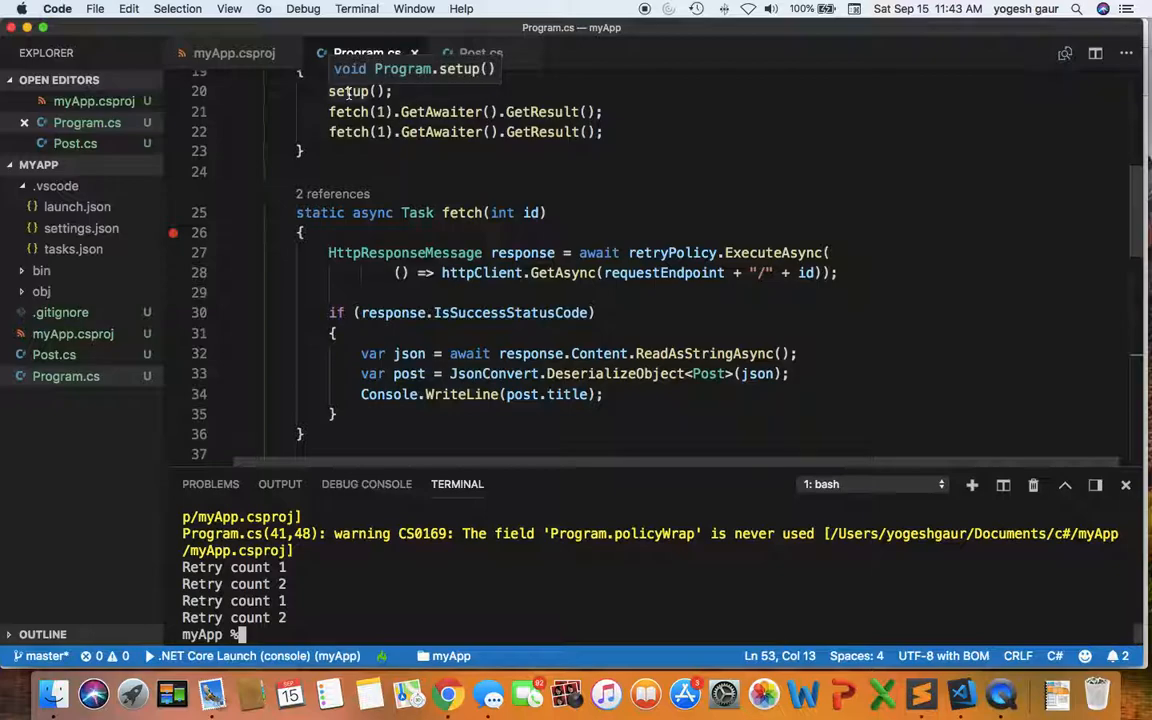
right_click(348, 92)
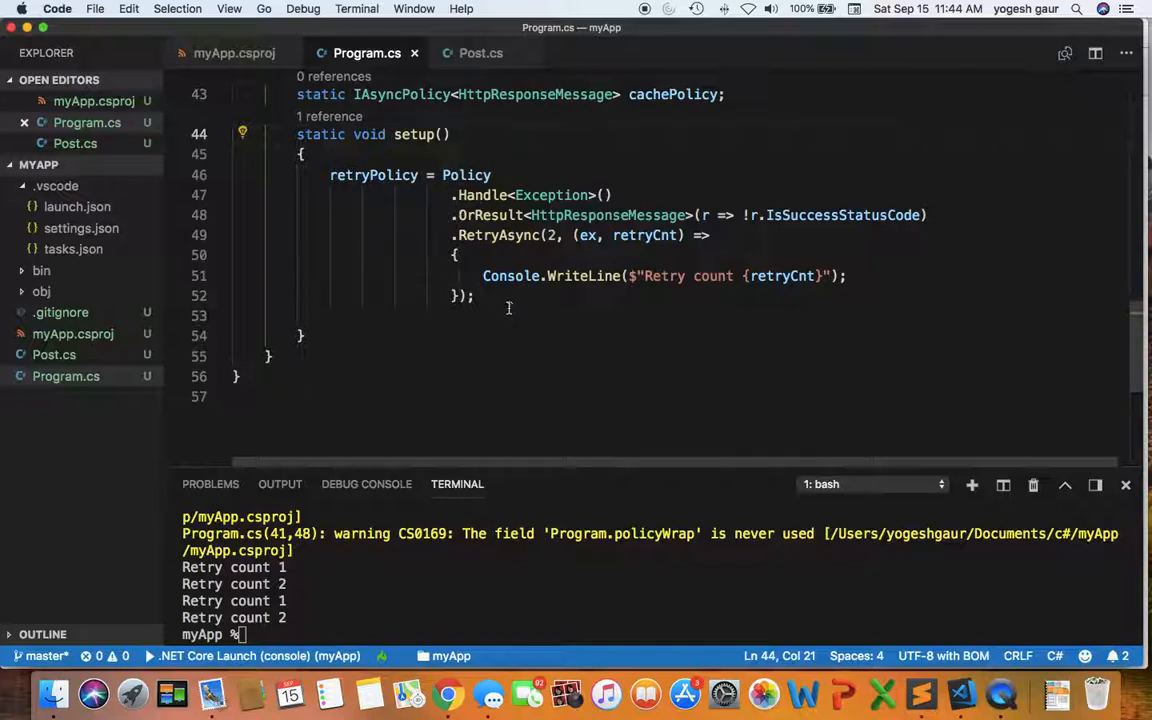
drag(330, 176, 474, 296)
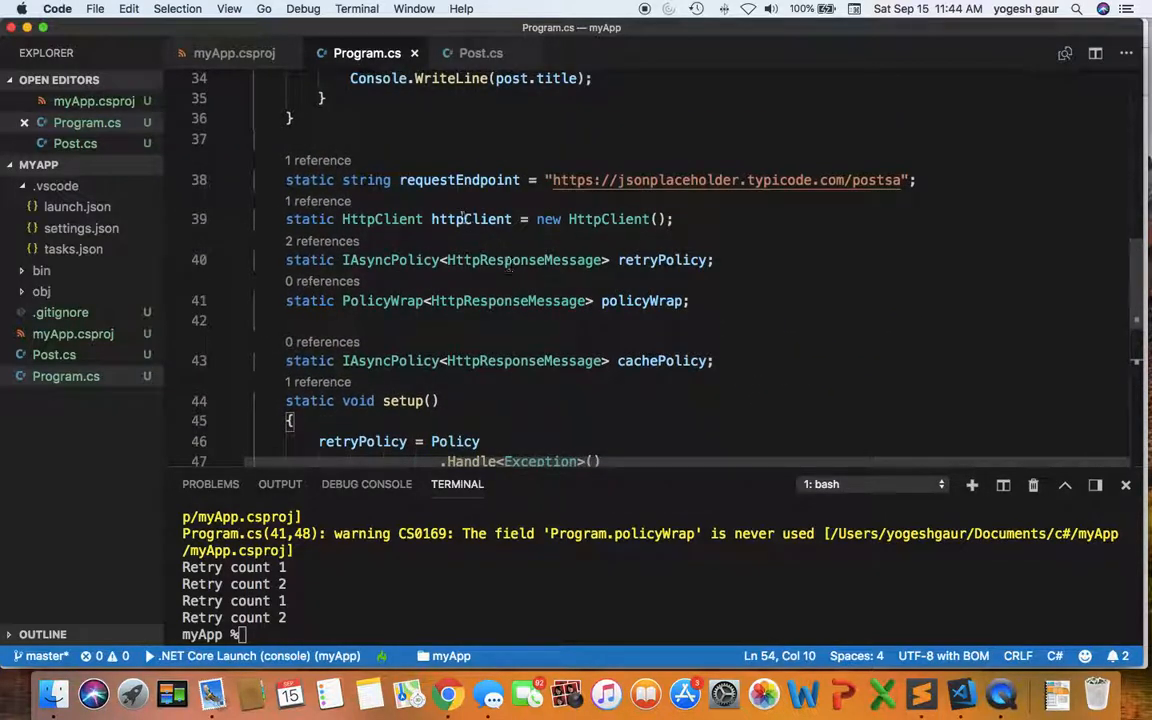
- Remove the stray trailing 'a' so requestEndpoint ends in /posts
double_click(460, 180)
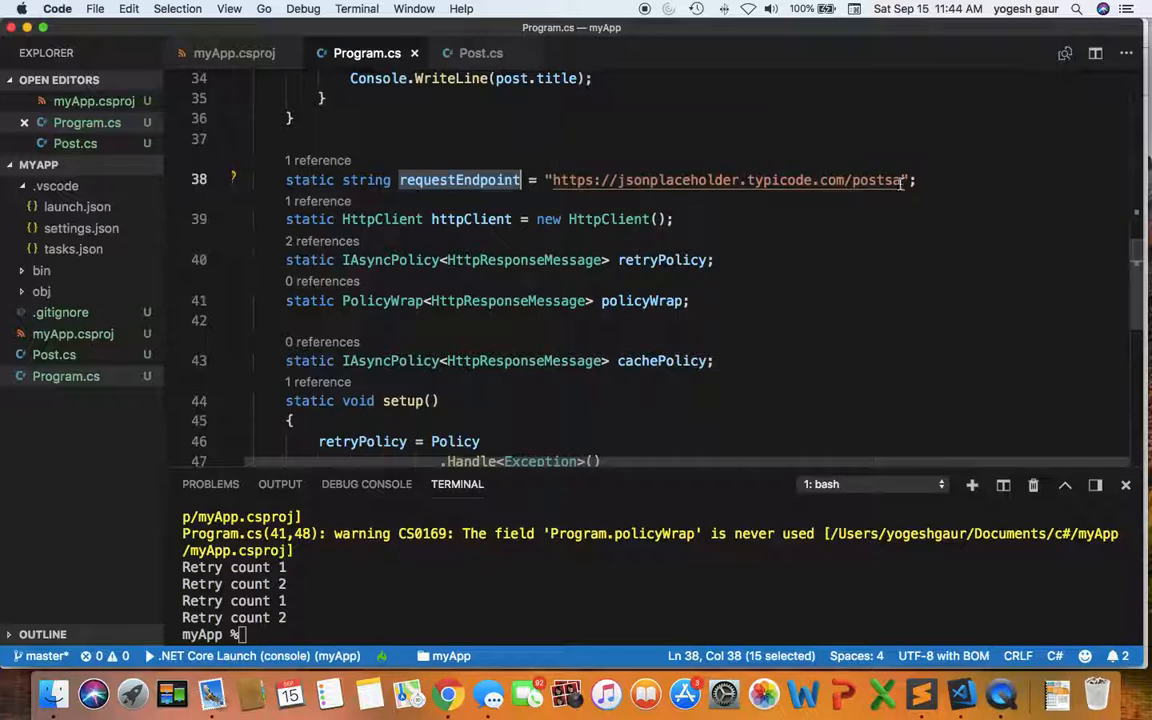
click(902, 180)
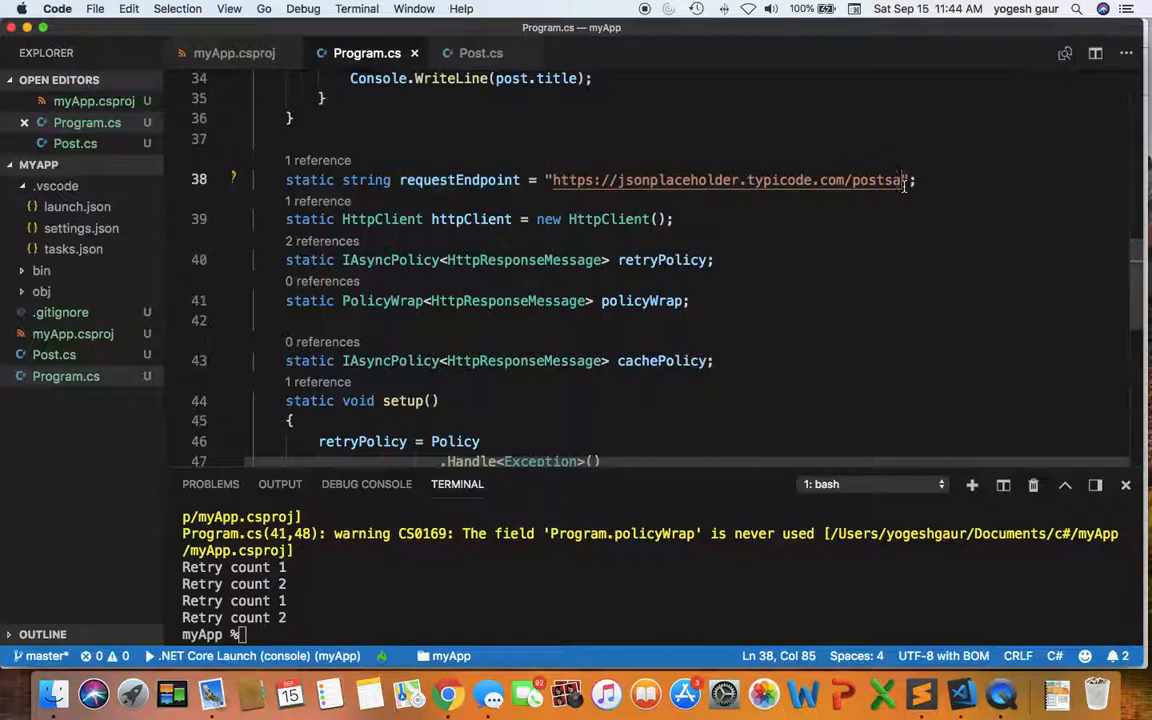
key(Backspace)
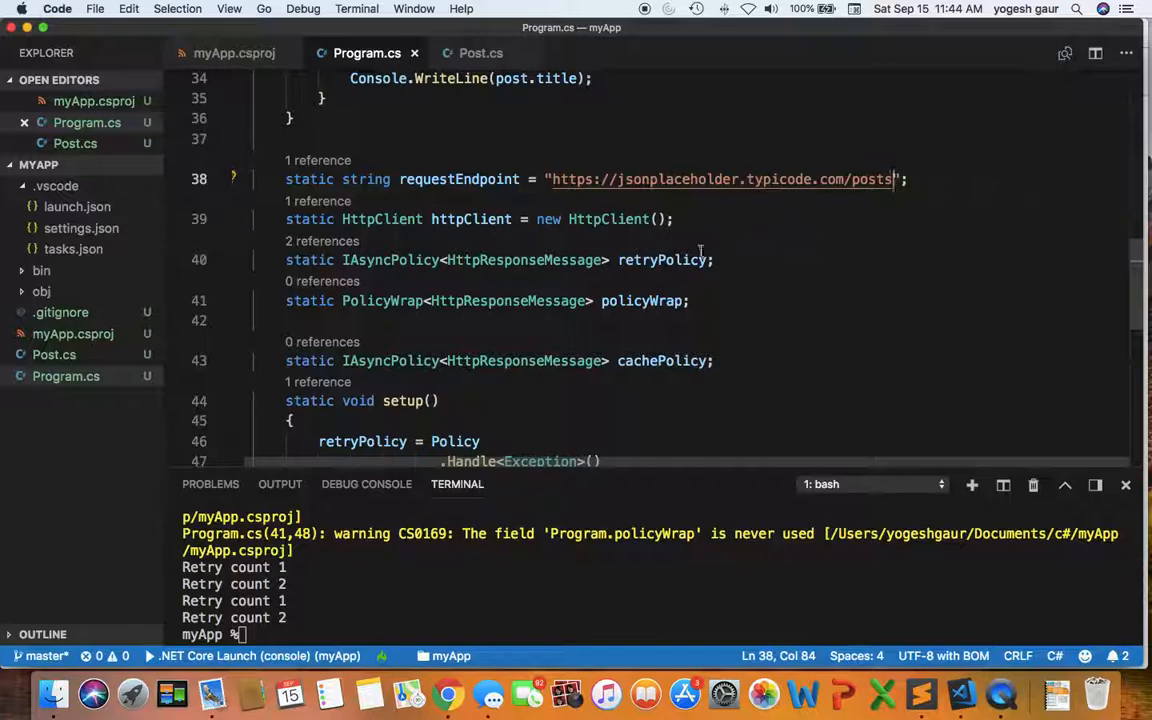
mouse_move(472, 218)
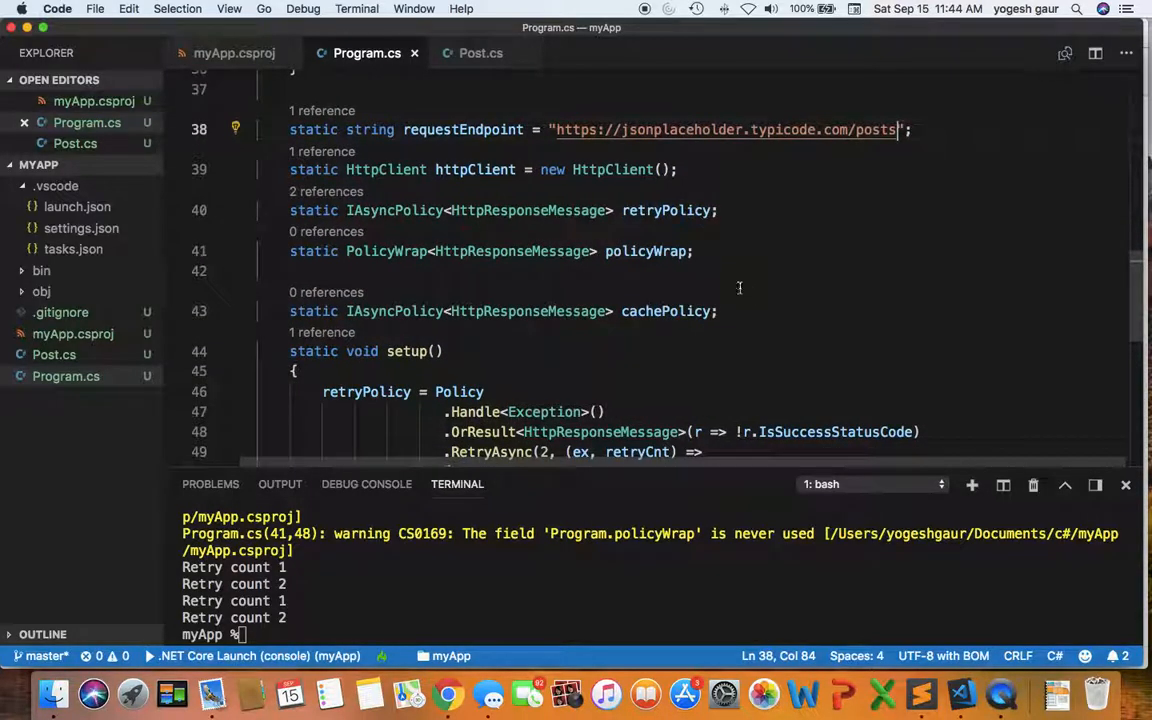
- Declare static IAsyncPolicy<HttpResponseMessage> cachePolicy beneath the policyWrap field and review both declarations
double_click(664, 210)
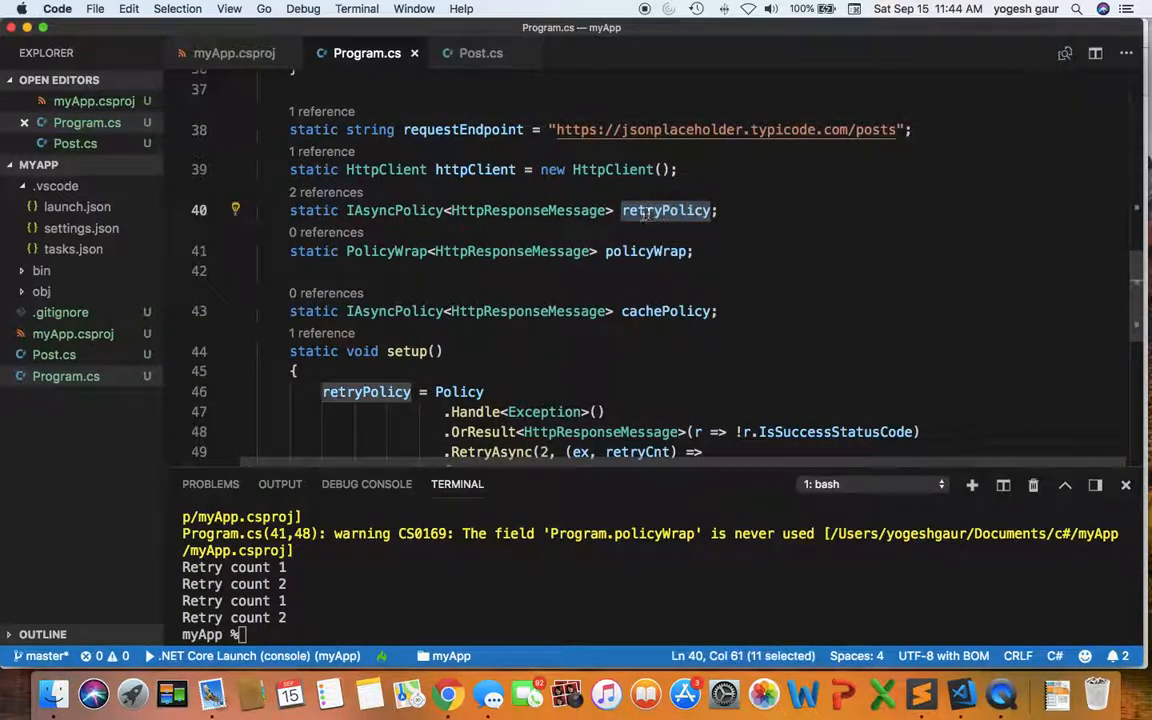
mouse_move(664, 210)
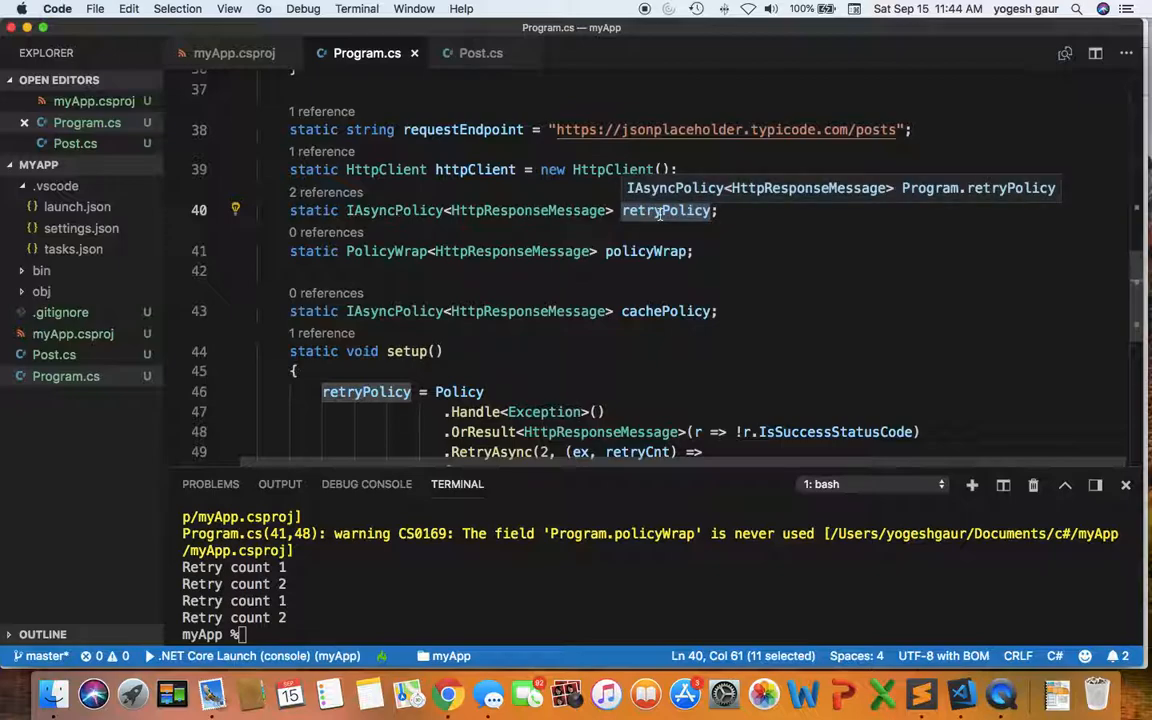
mouse_move(472, 280)
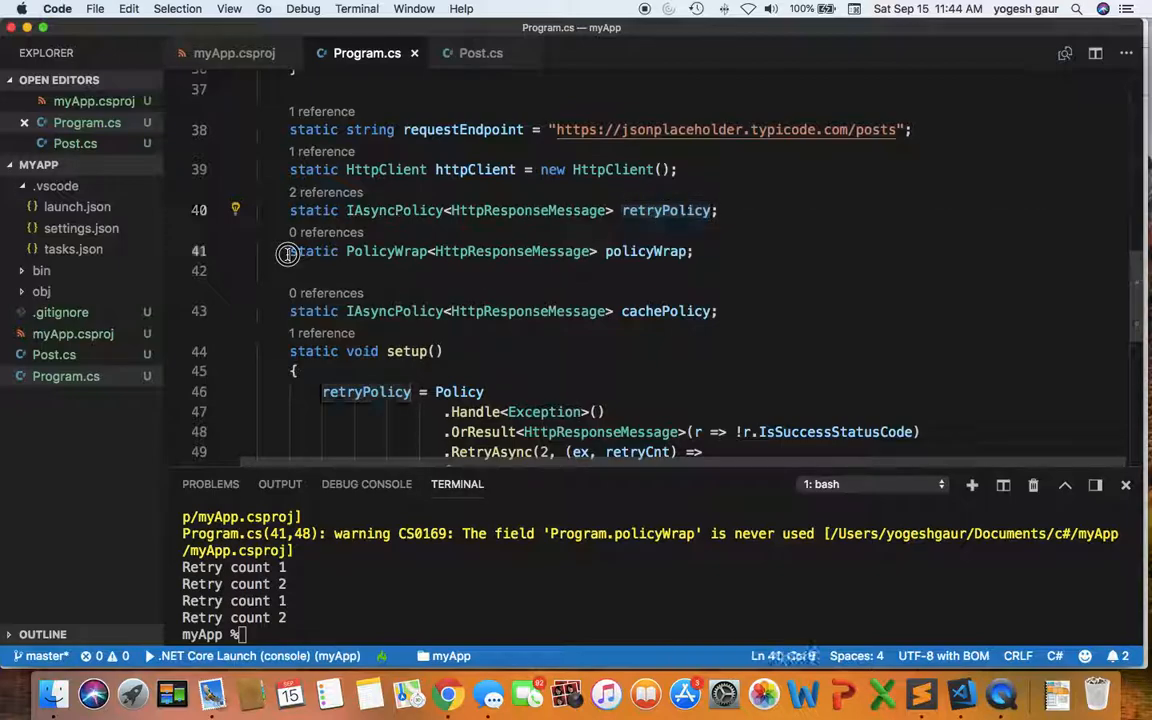
drag(288, 252, 724, 312)
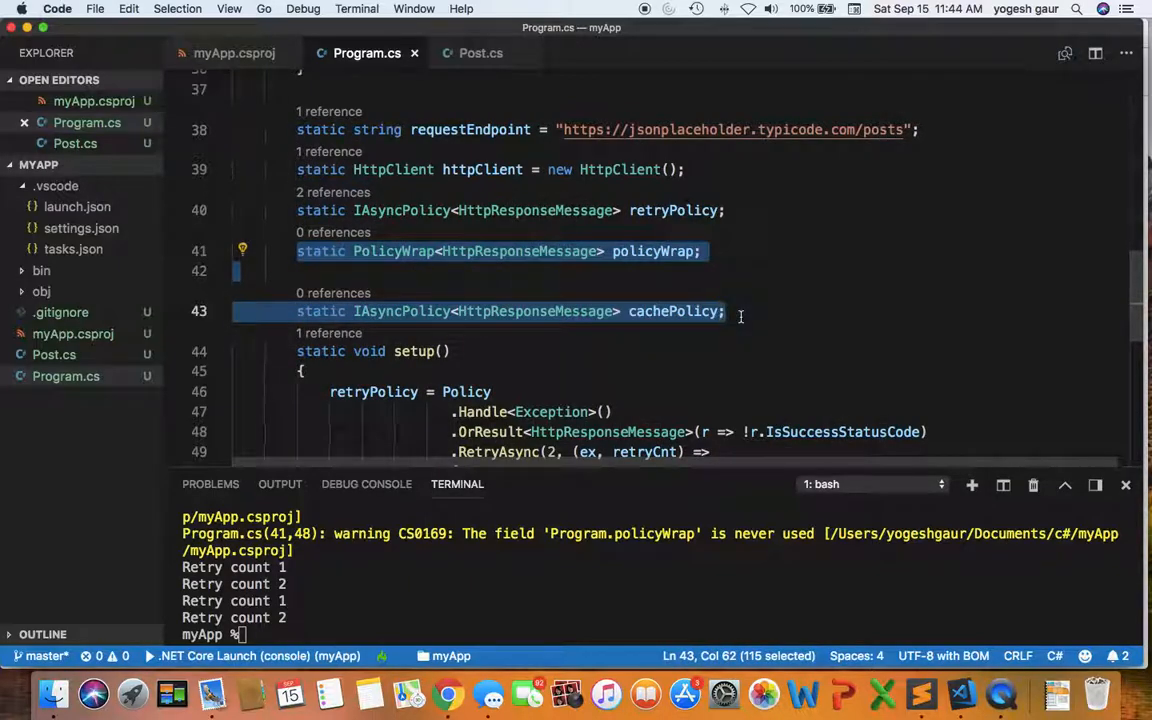
click(724, 312)
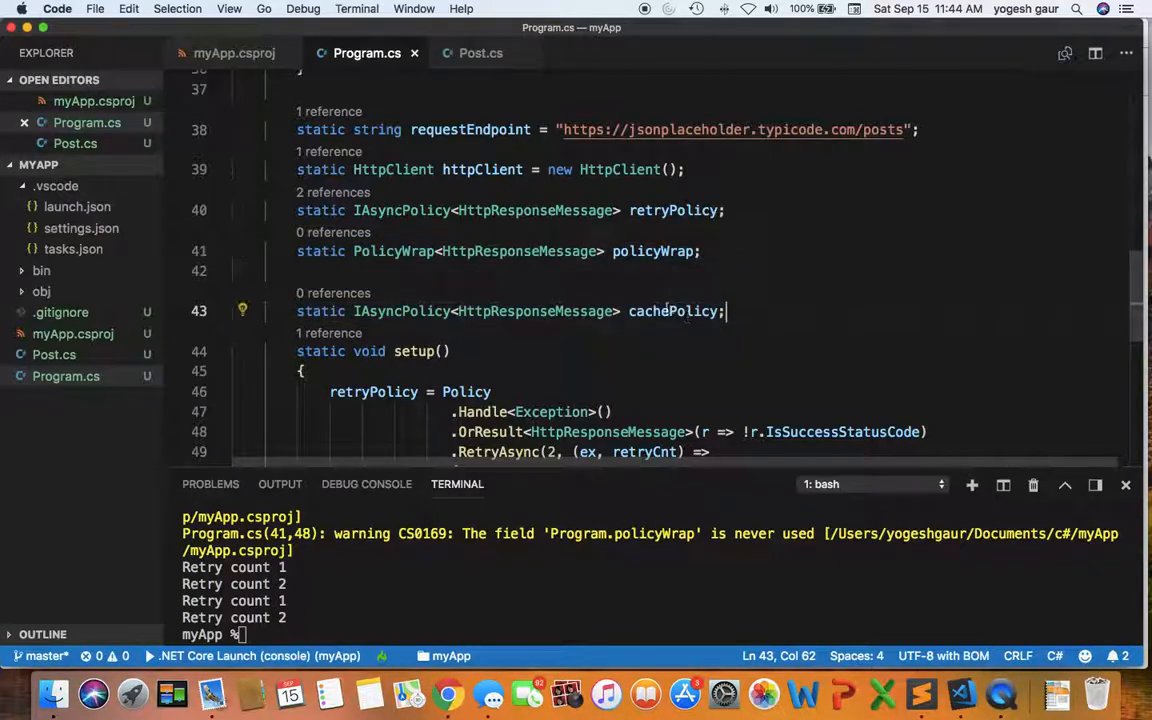
mouse_move(672, 312)
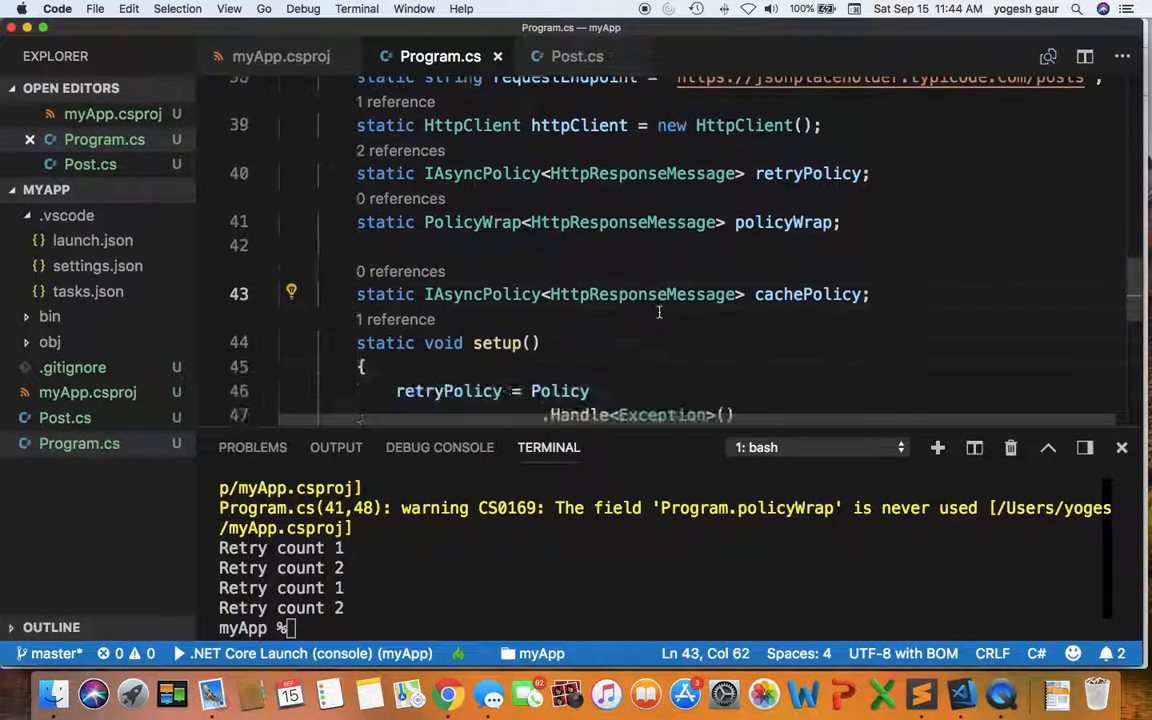
mouse_move(808, 294)
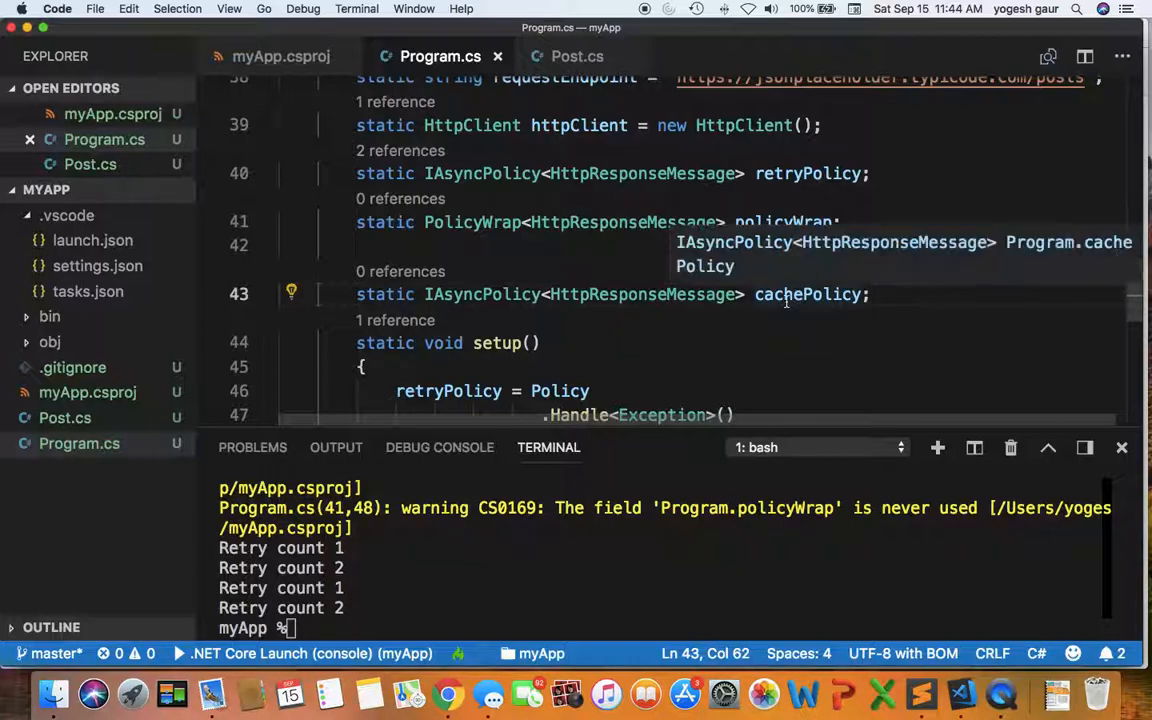
mouse_move(470, 294)
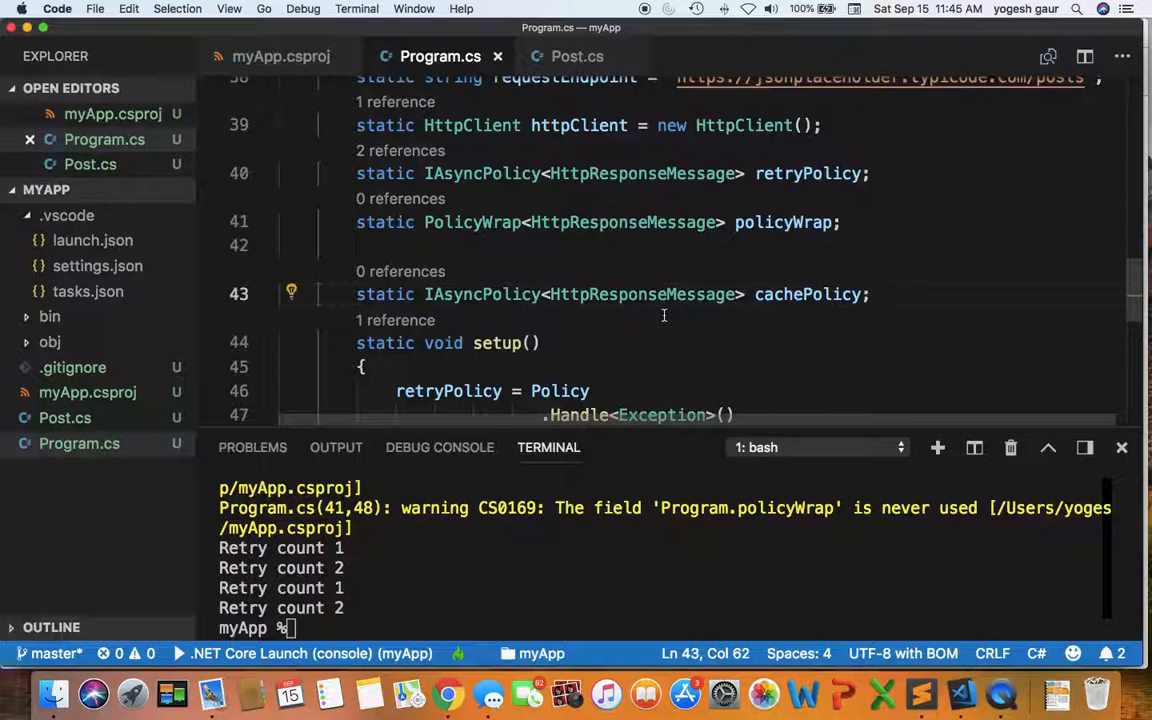
mouse_move(808, 294)
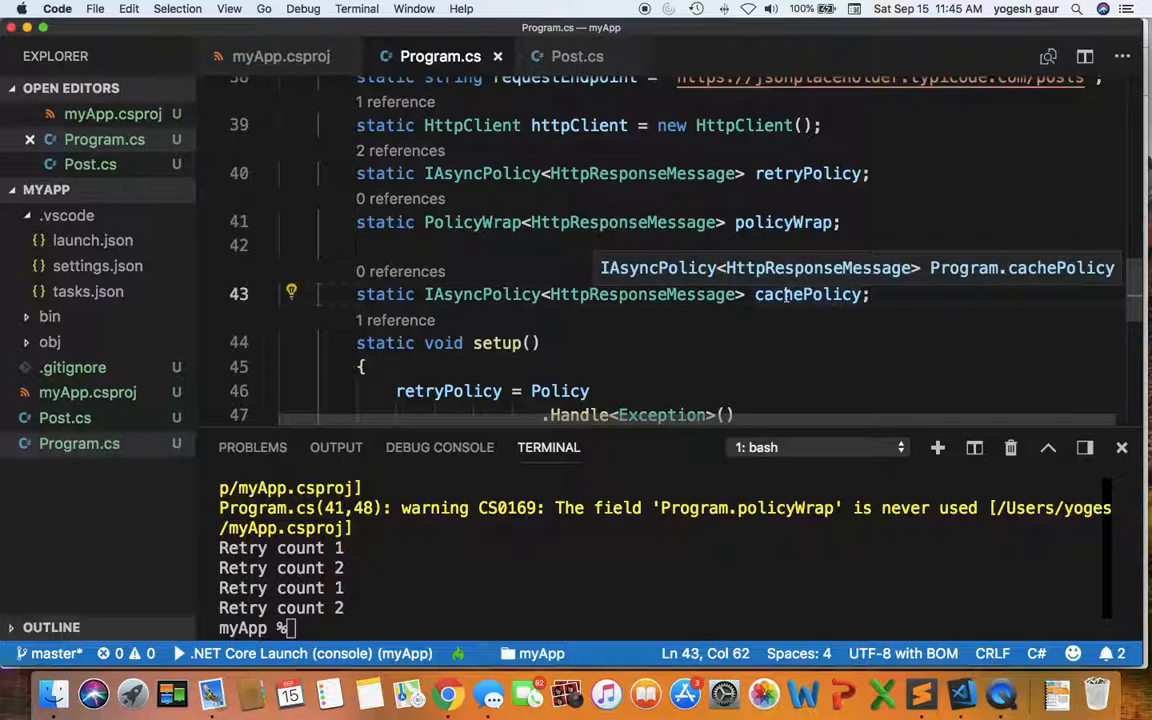
mouse_move(570, 240)
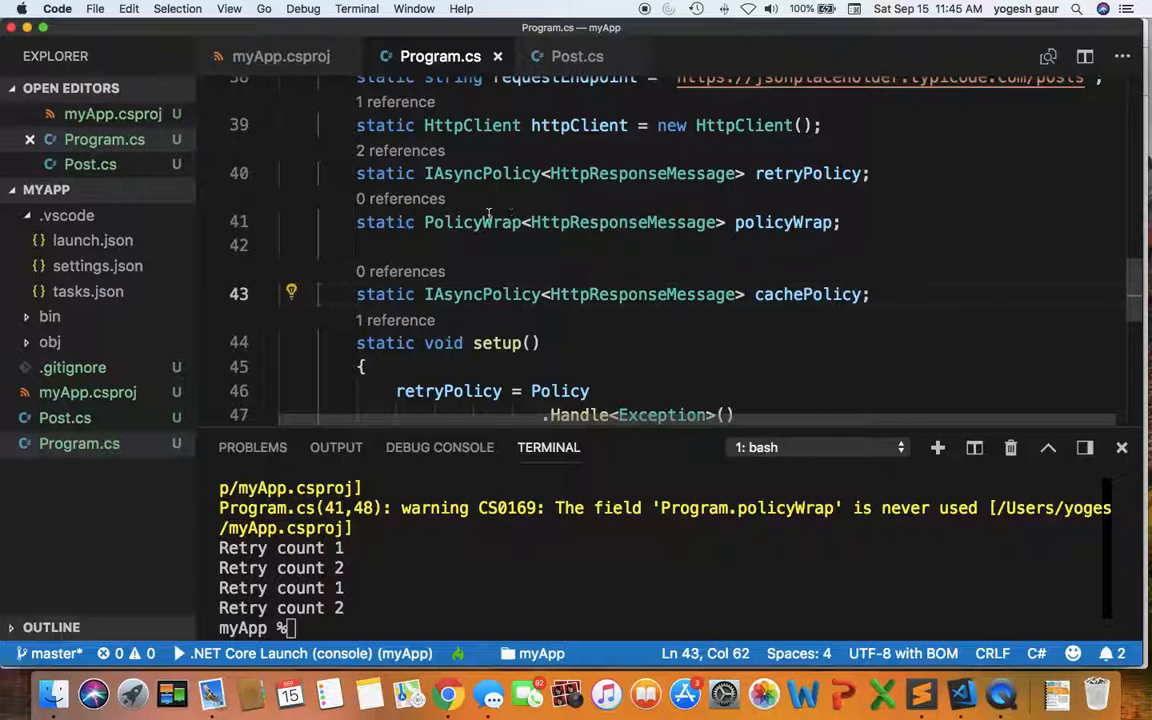
drag(424, 222, 700, 222)
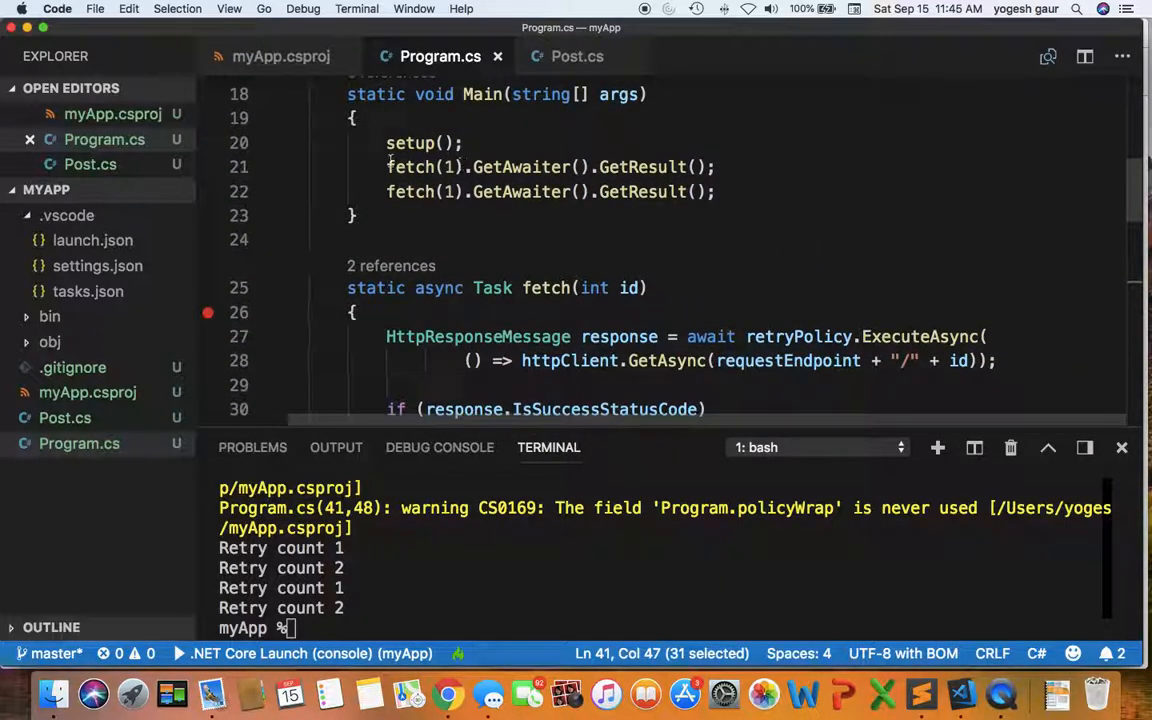
- Run dotnet run so the terminal prints the post title twice with unused-field warnings
double_click(410, 168)
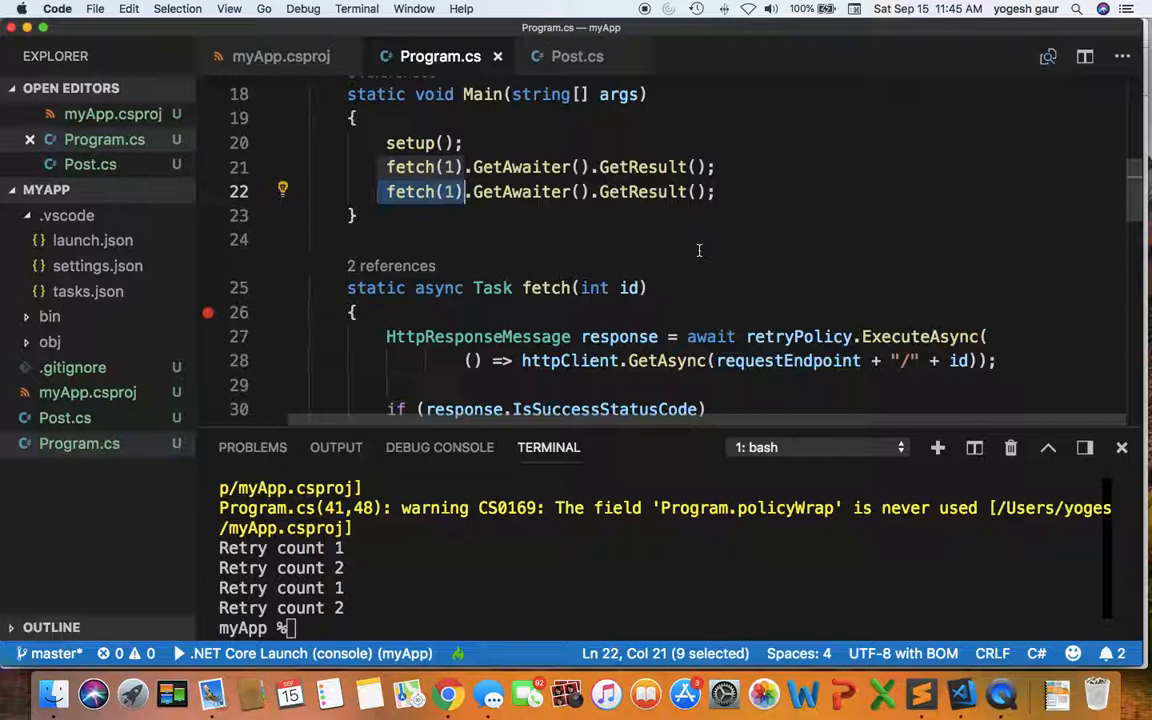
scroll(down, 3)
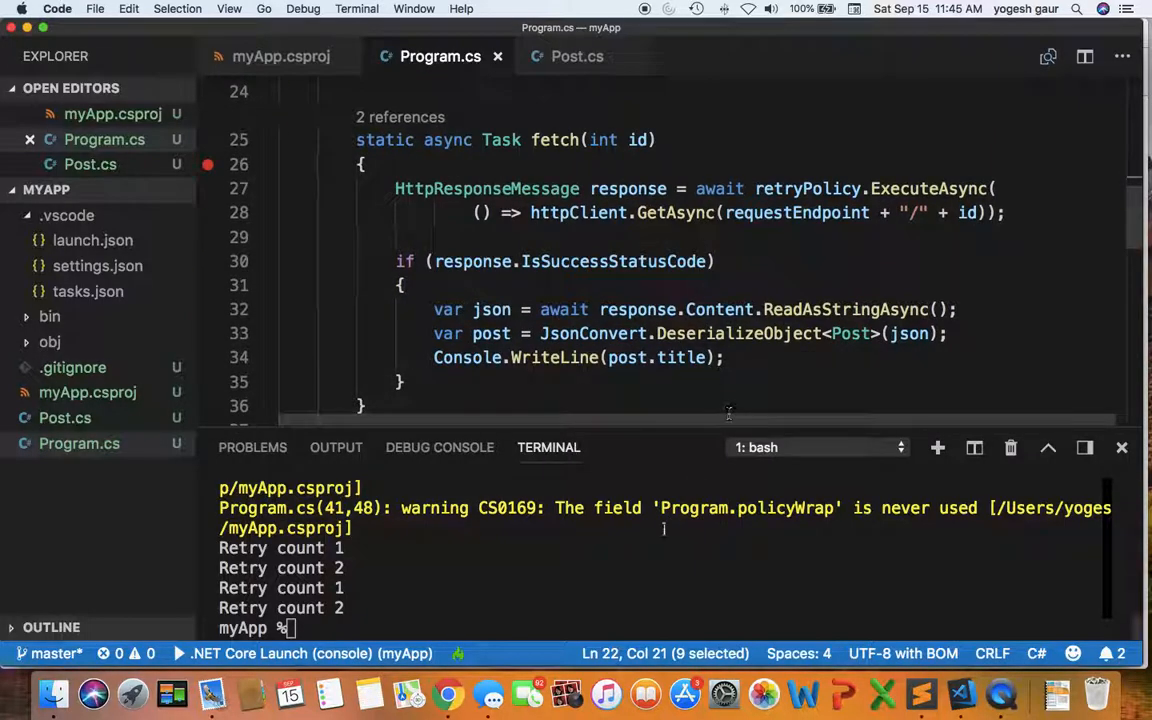
text(dotnet run)
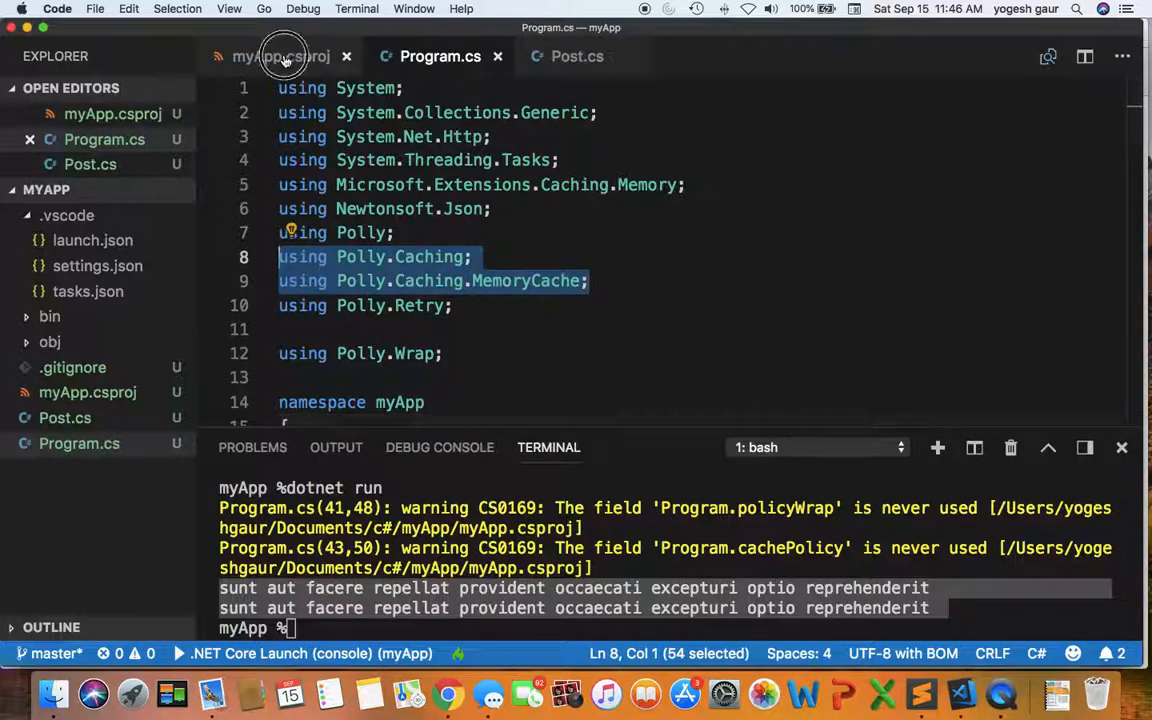
click(280, 56)
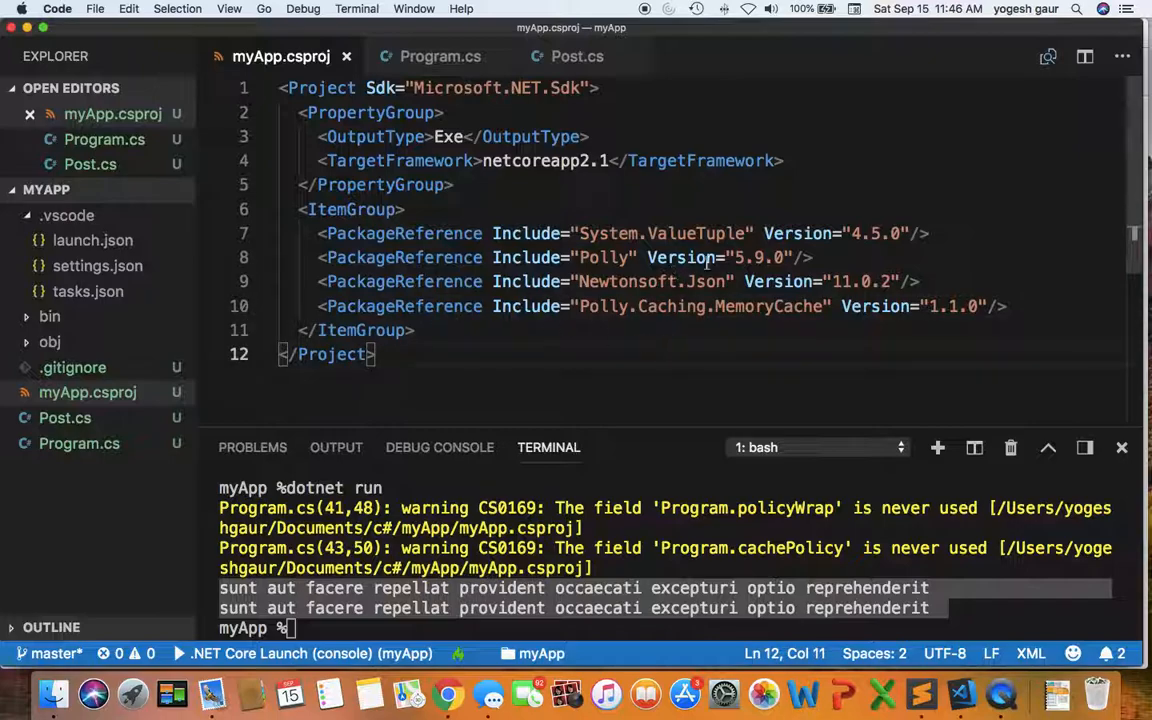
triple_click(550, 256)
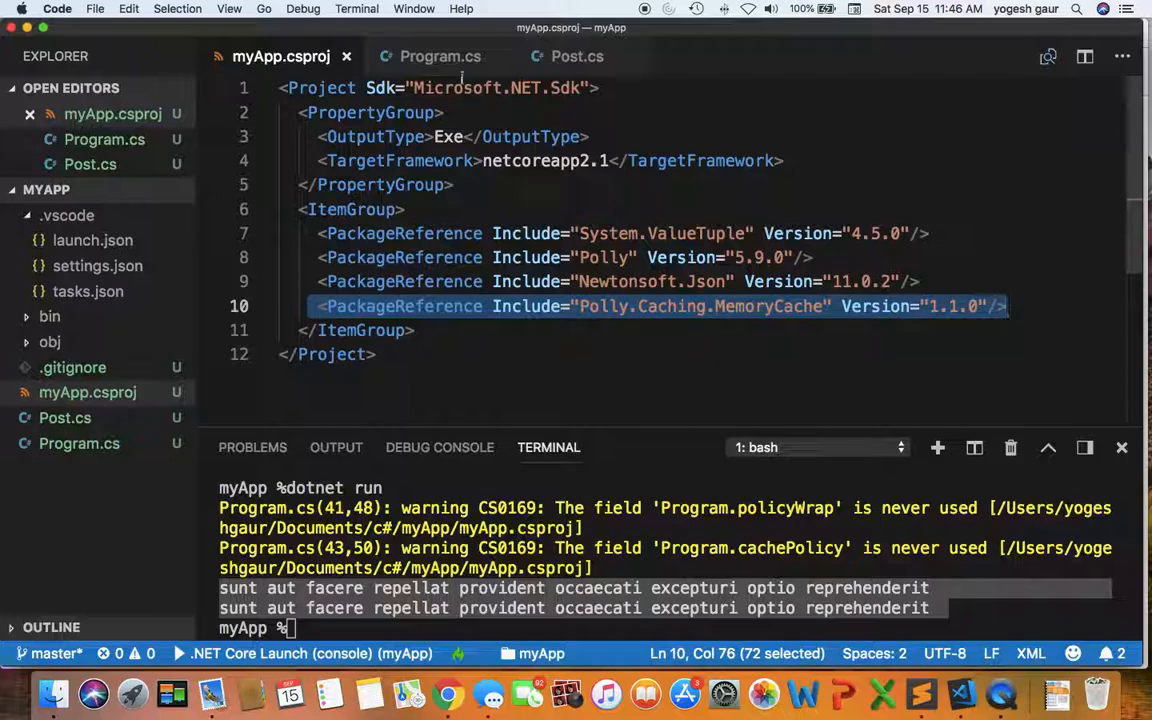
click(440, 56)
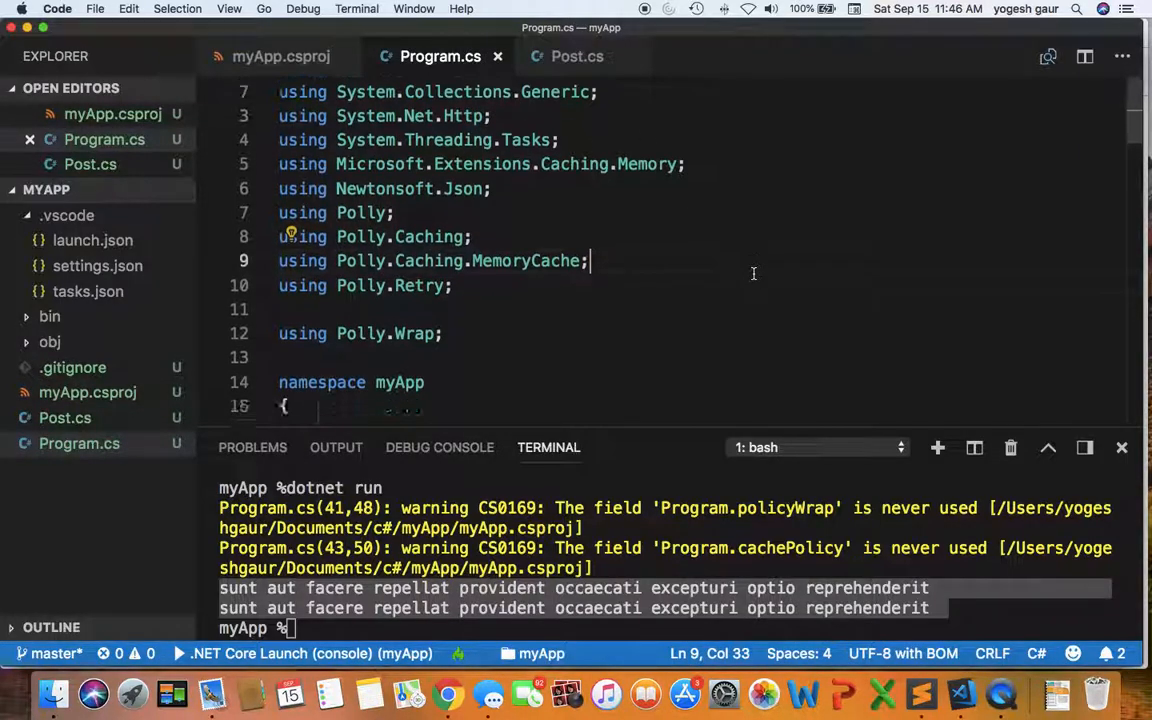
scroll(down, 3)
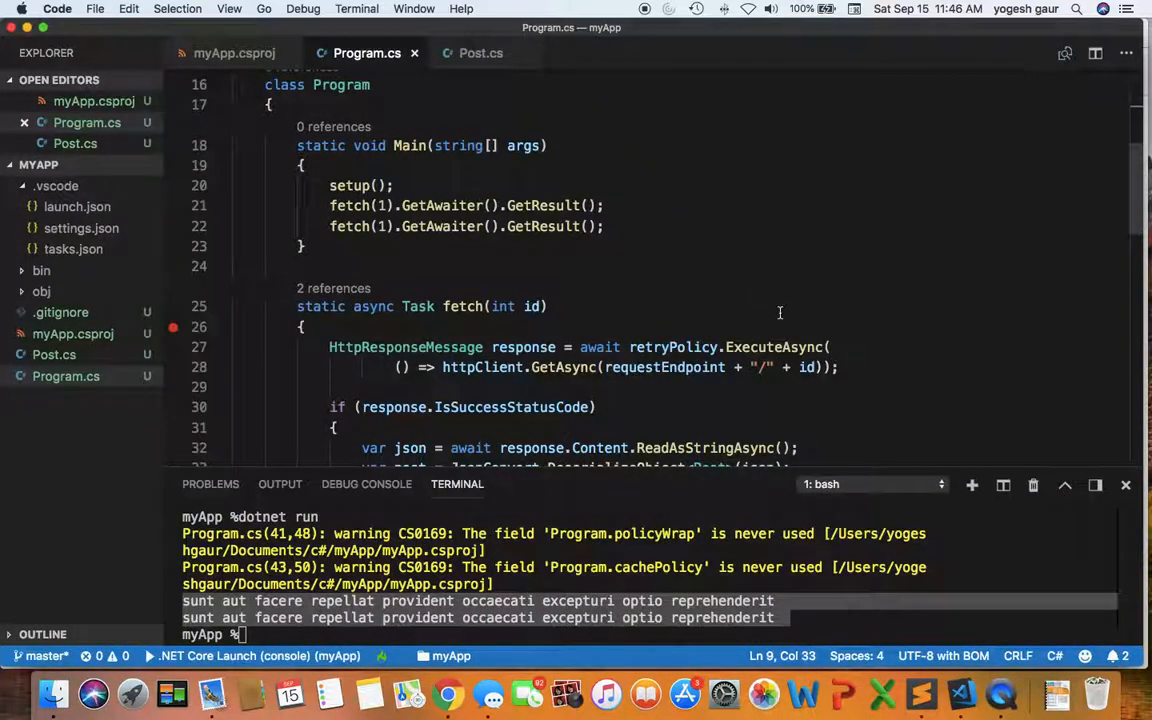
scroll(down, 3)
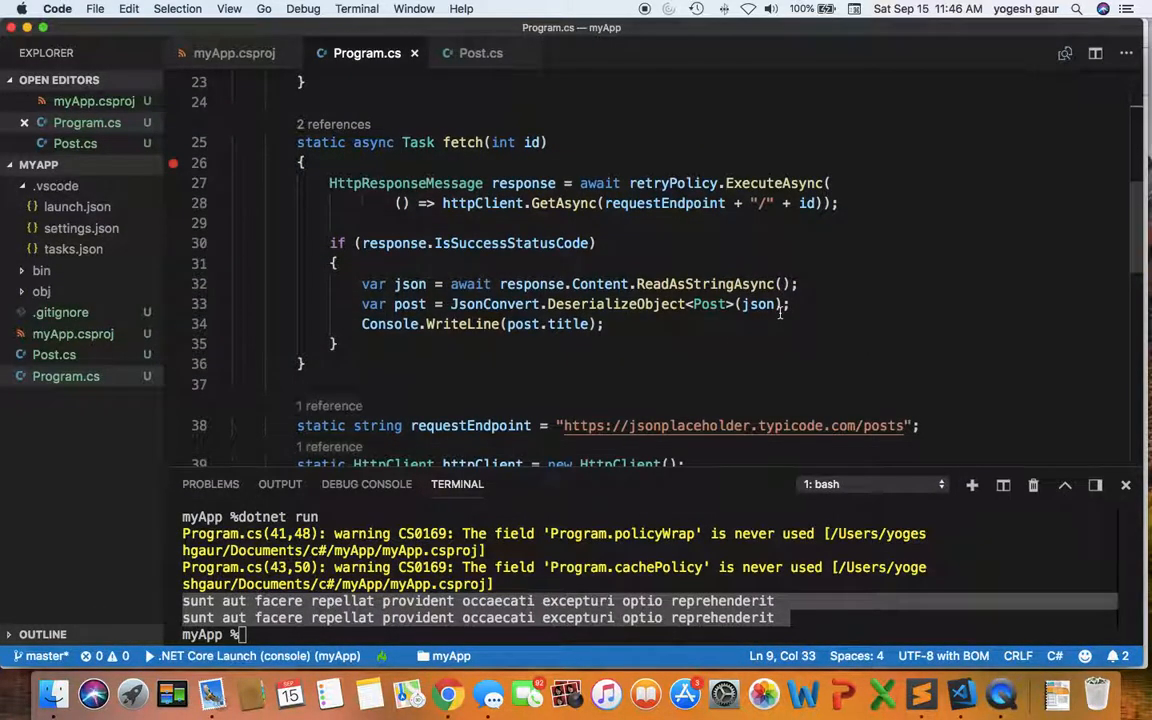
mouse_move(796, 332)
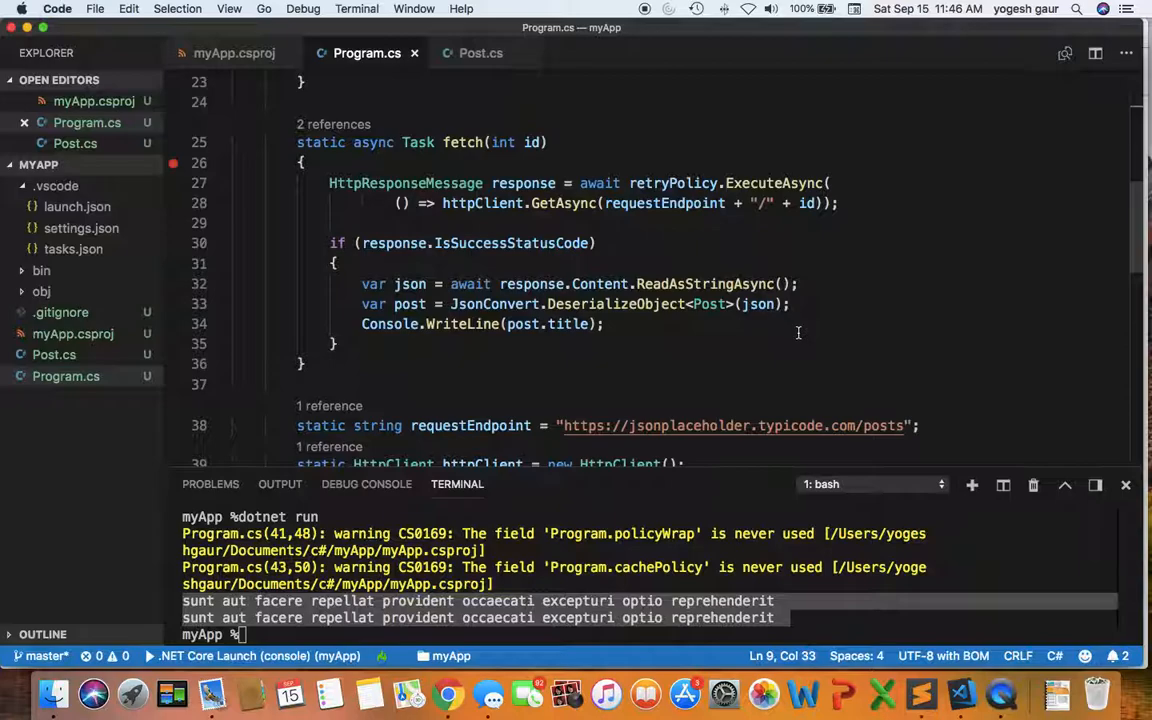
key(cmd+tab)
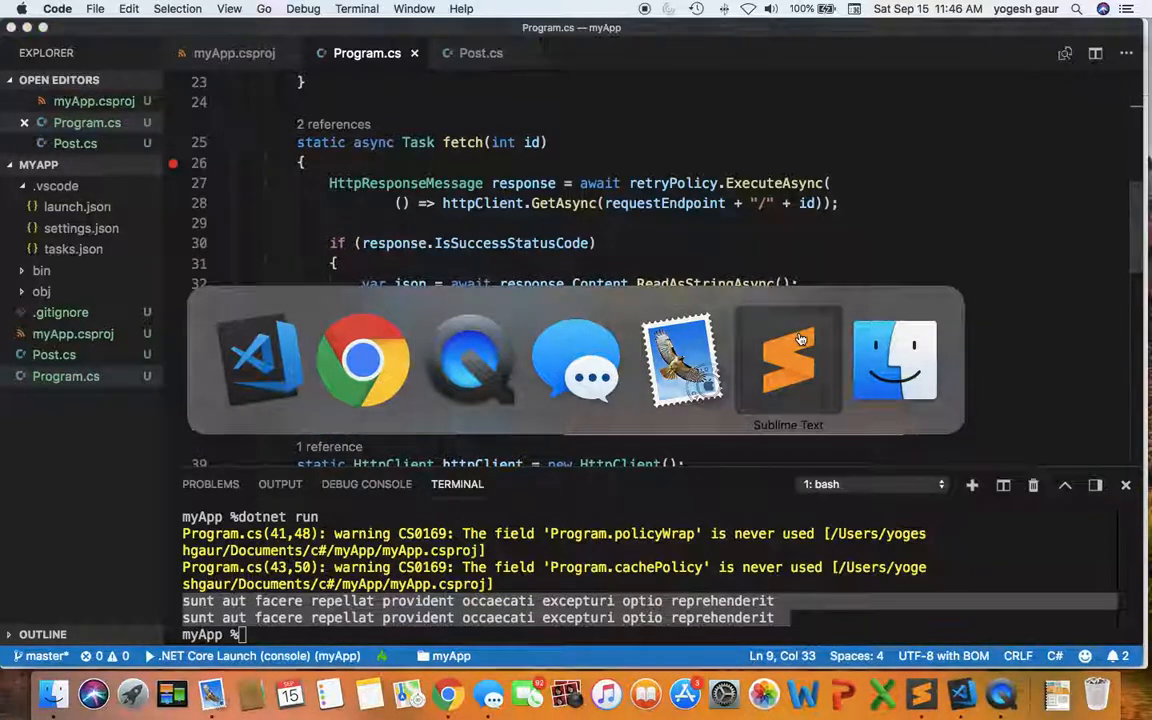
- Copy the MemoryCache, cachePolicy and WrapAsync lines from the Sublime reference into setup()
click(788, 360)
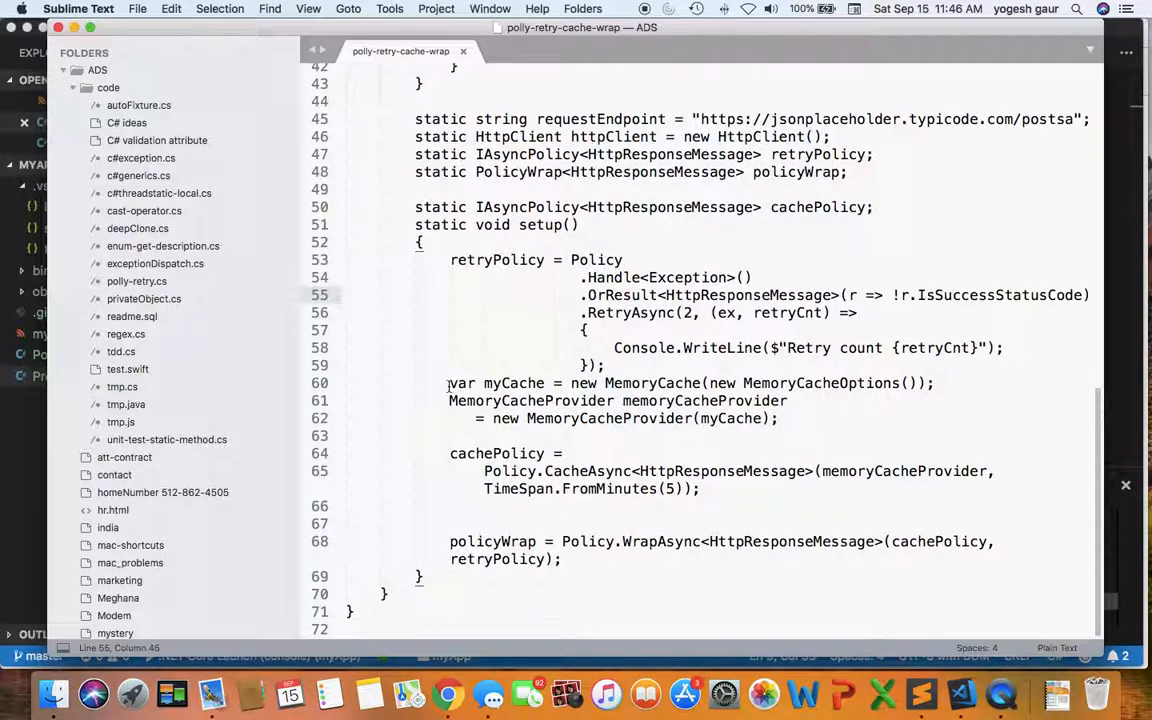
drag(448, 384, 564, 560)
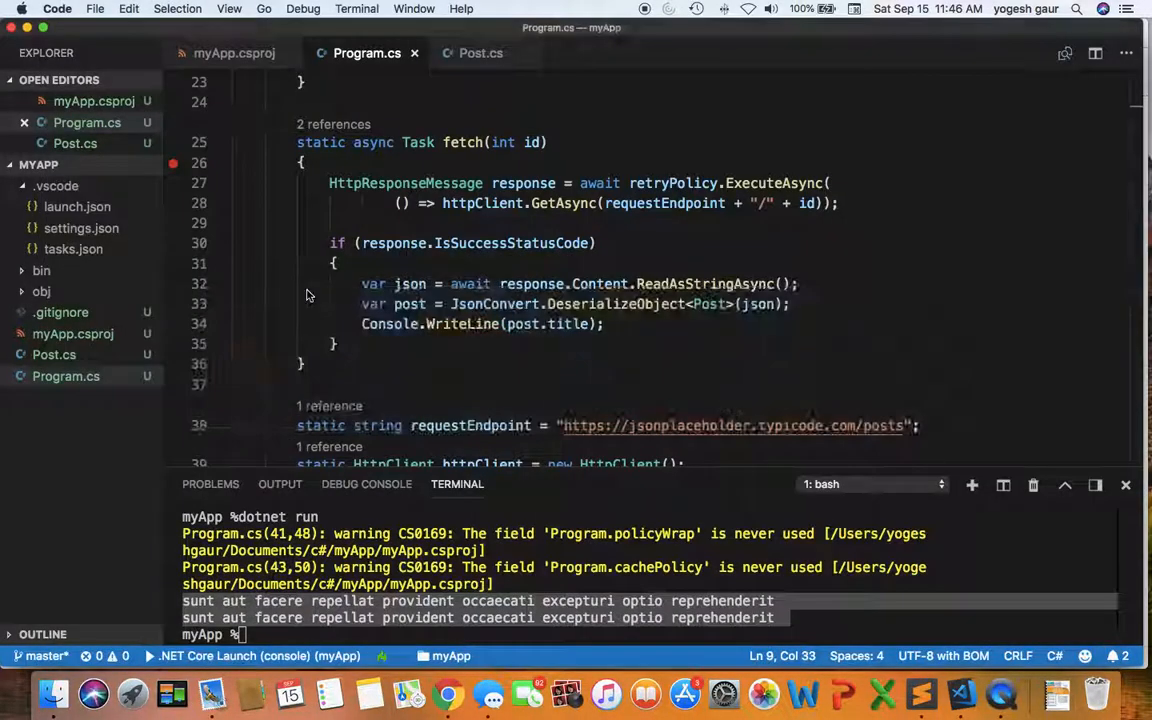
scroll(down, 3)
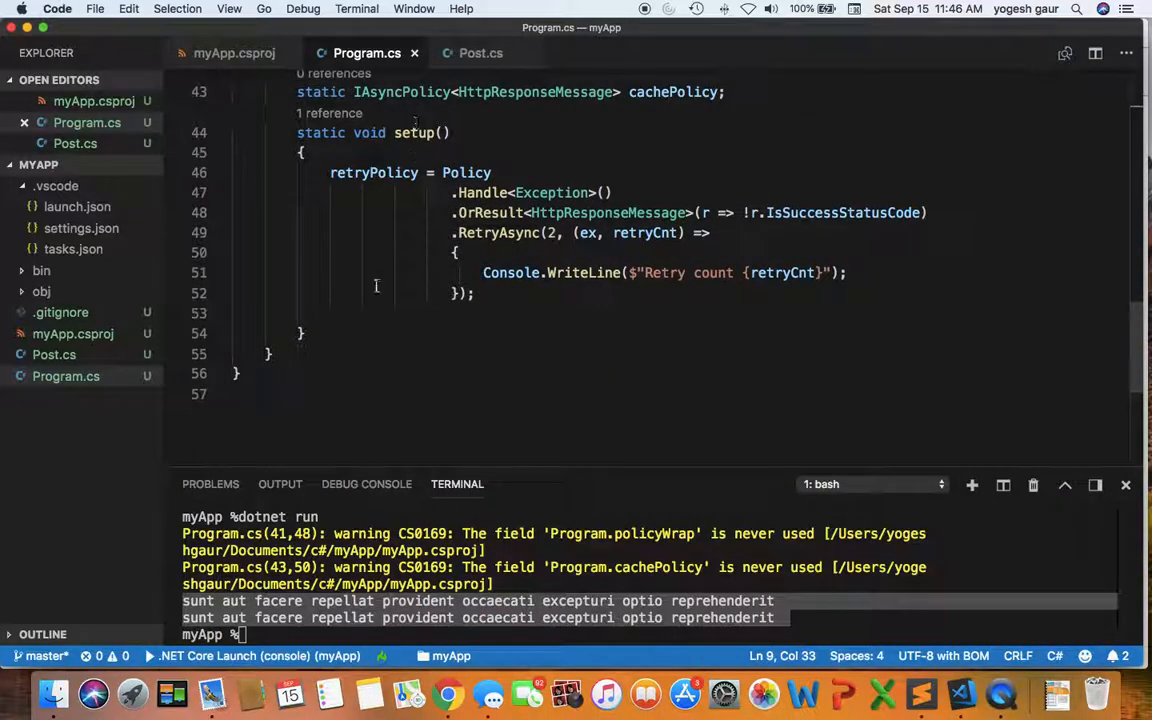
click(332, 312)
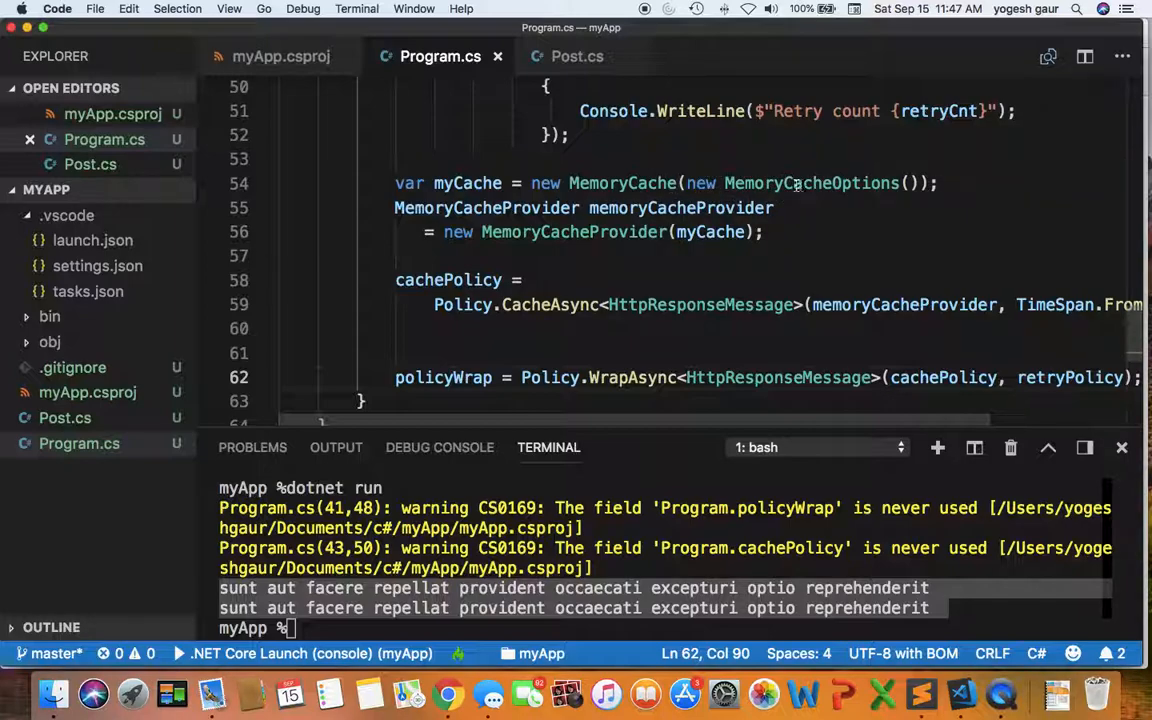
click(468, 184)
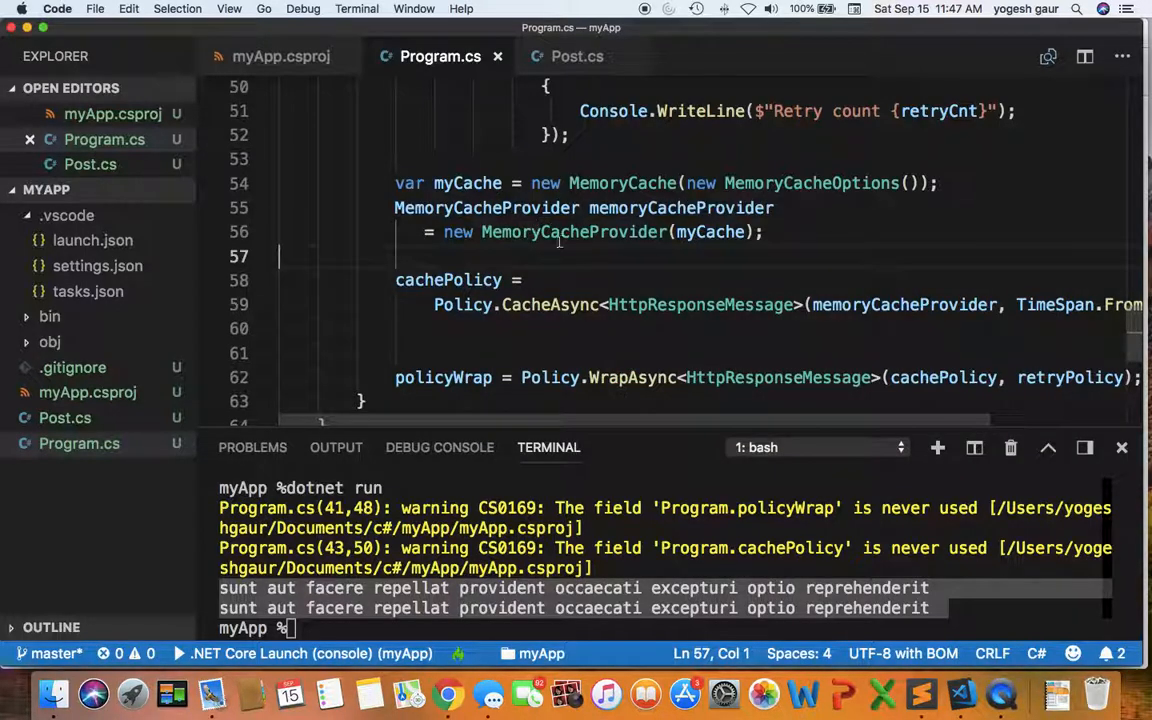
- Review the pasted memoryCacheProvider argument and the policyWrap wrap assignment against its declaration
scroll(down, 3)
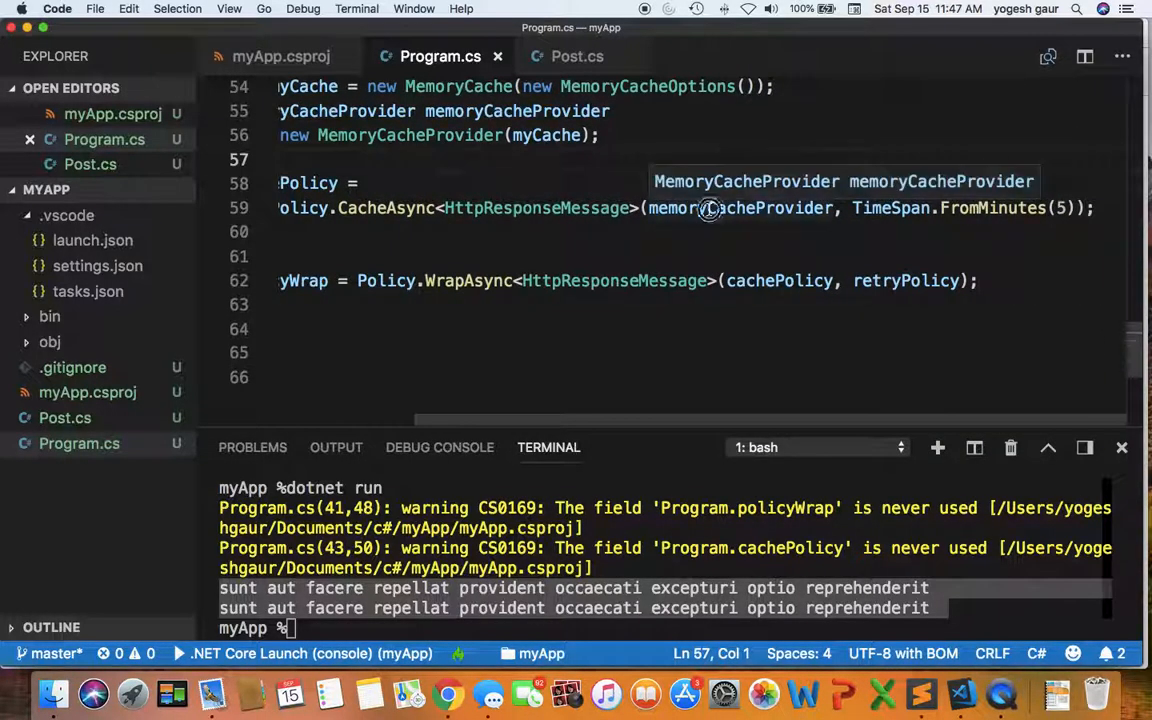
double_click(740, 208)
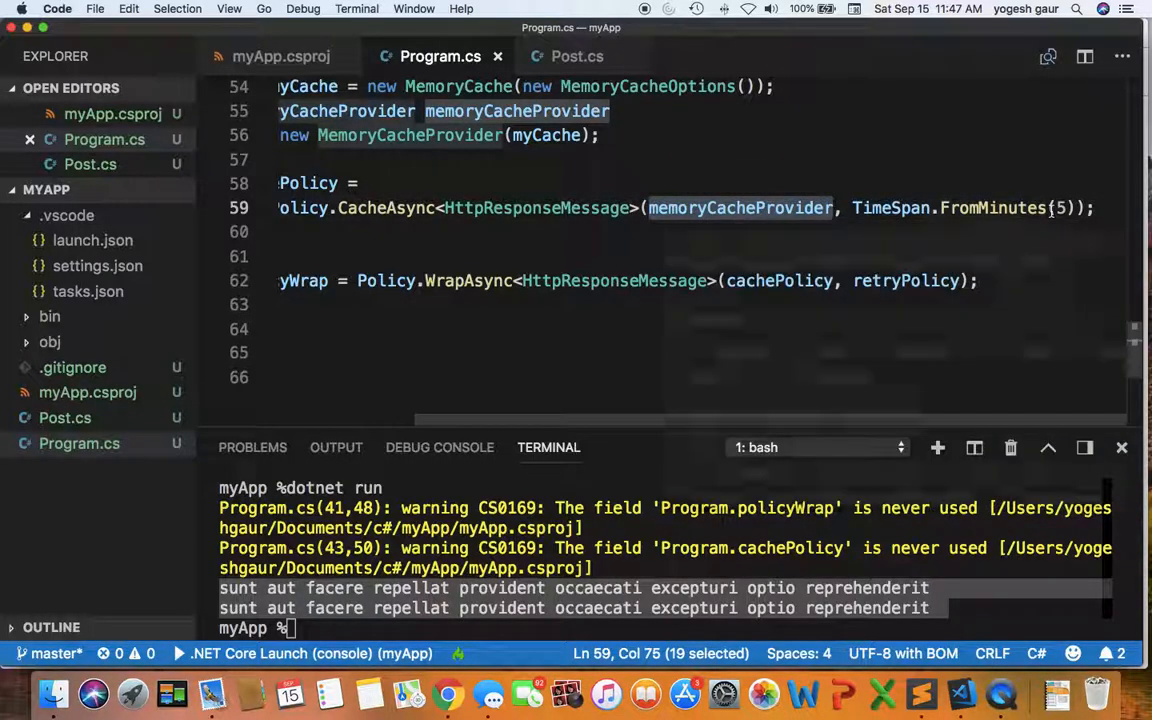
scroll(left, 3)
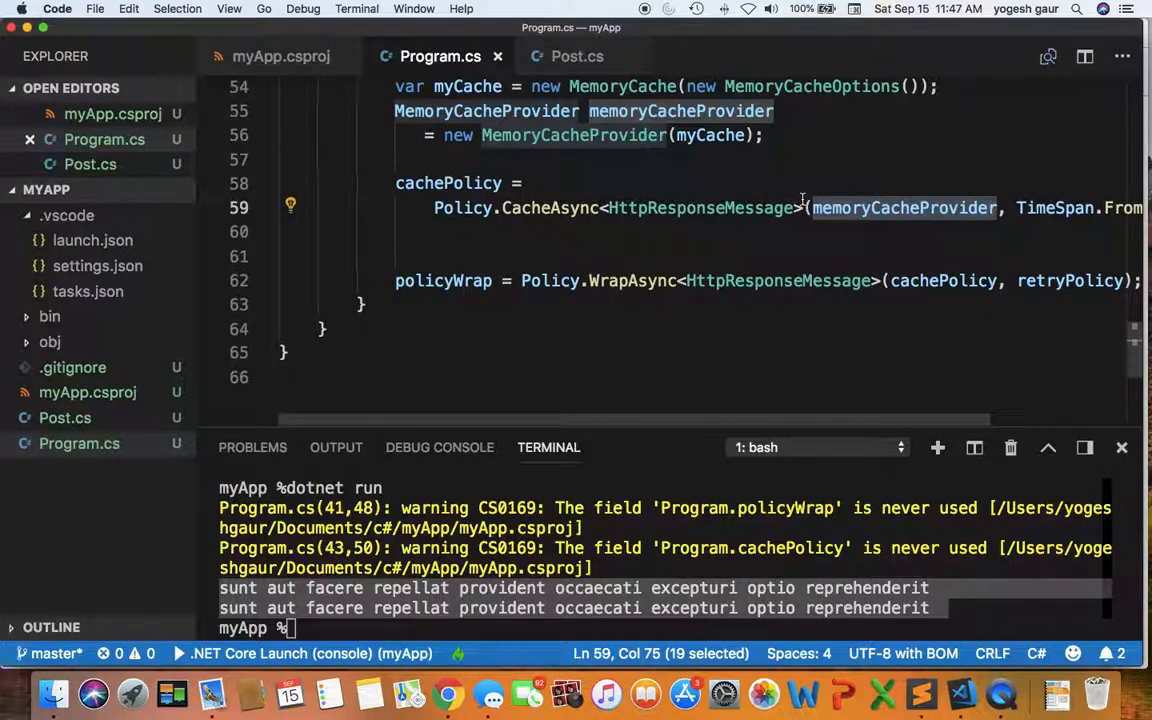
scroll(right, 3)
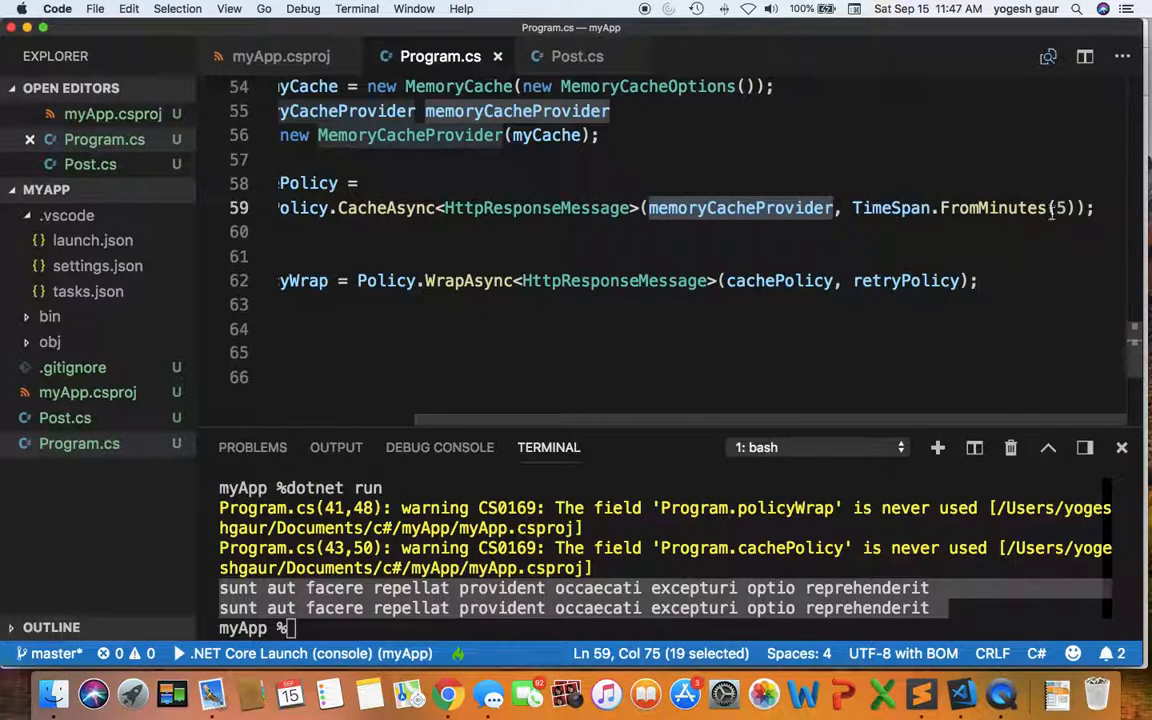
scroll(left, 3)
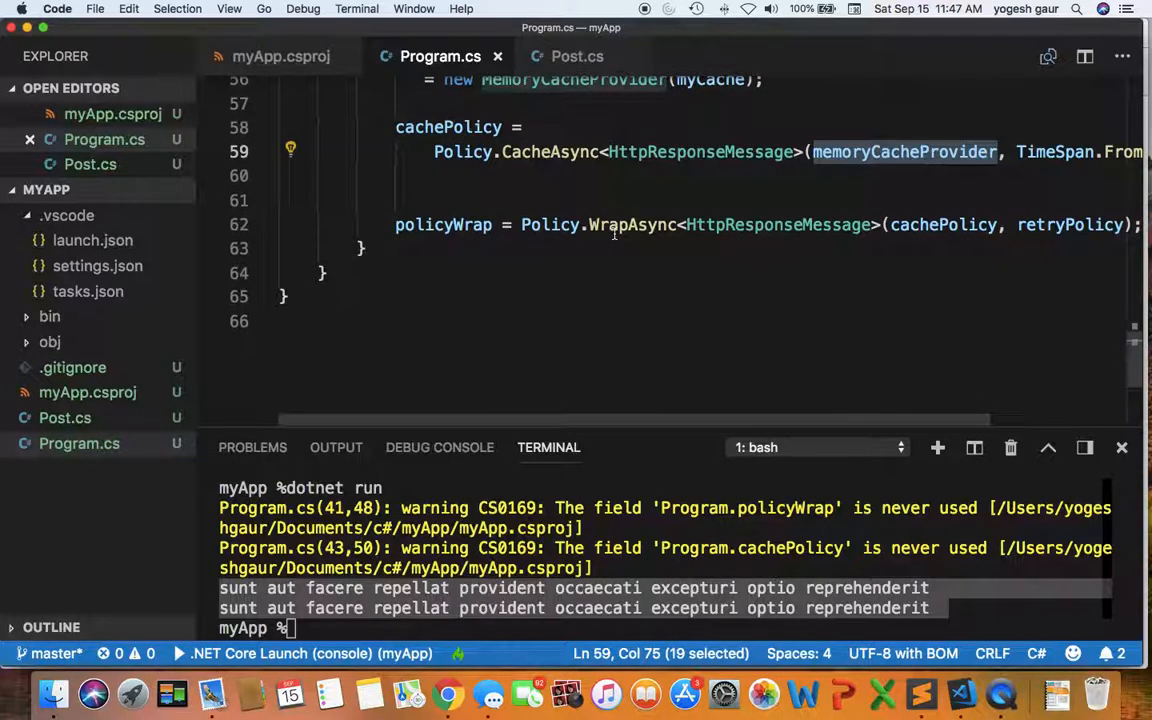
double_click(442, 222)
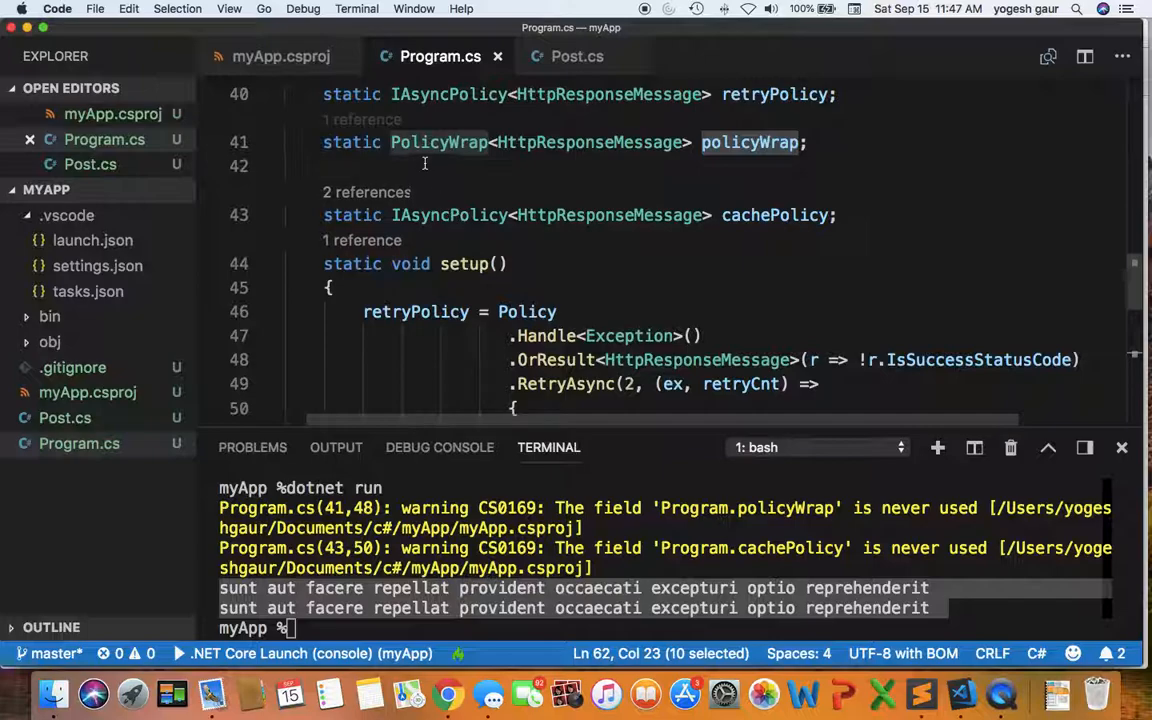
scroll(down, 3)
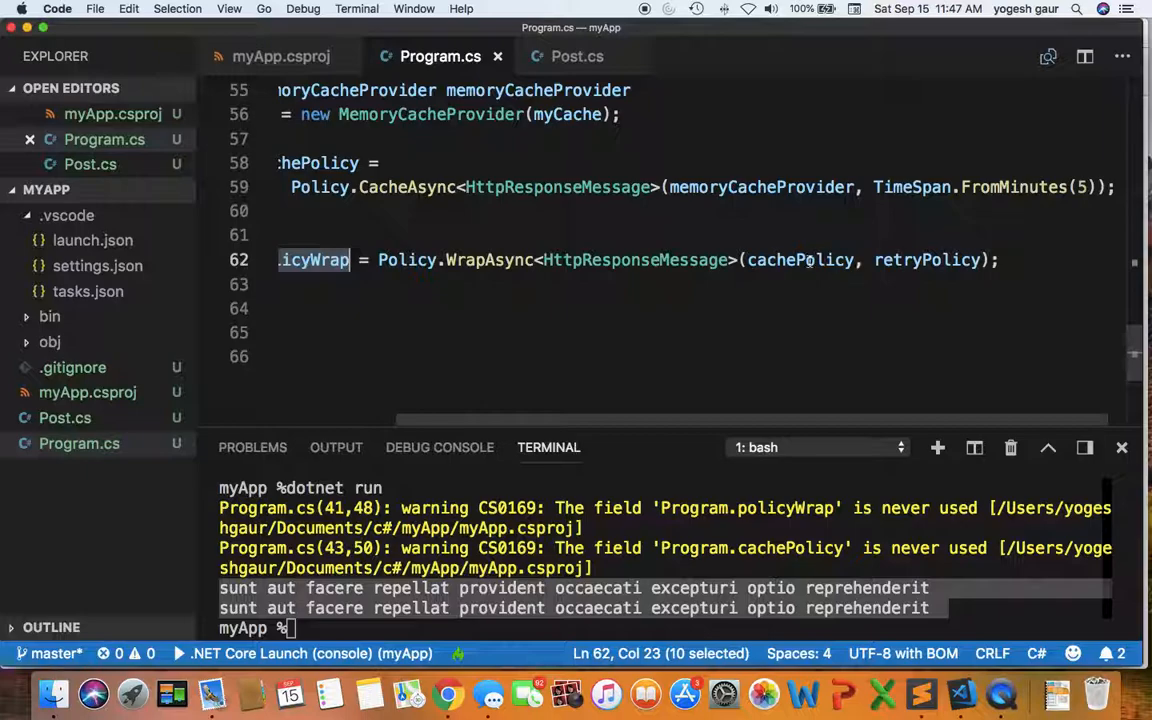
double_click(800, 260)
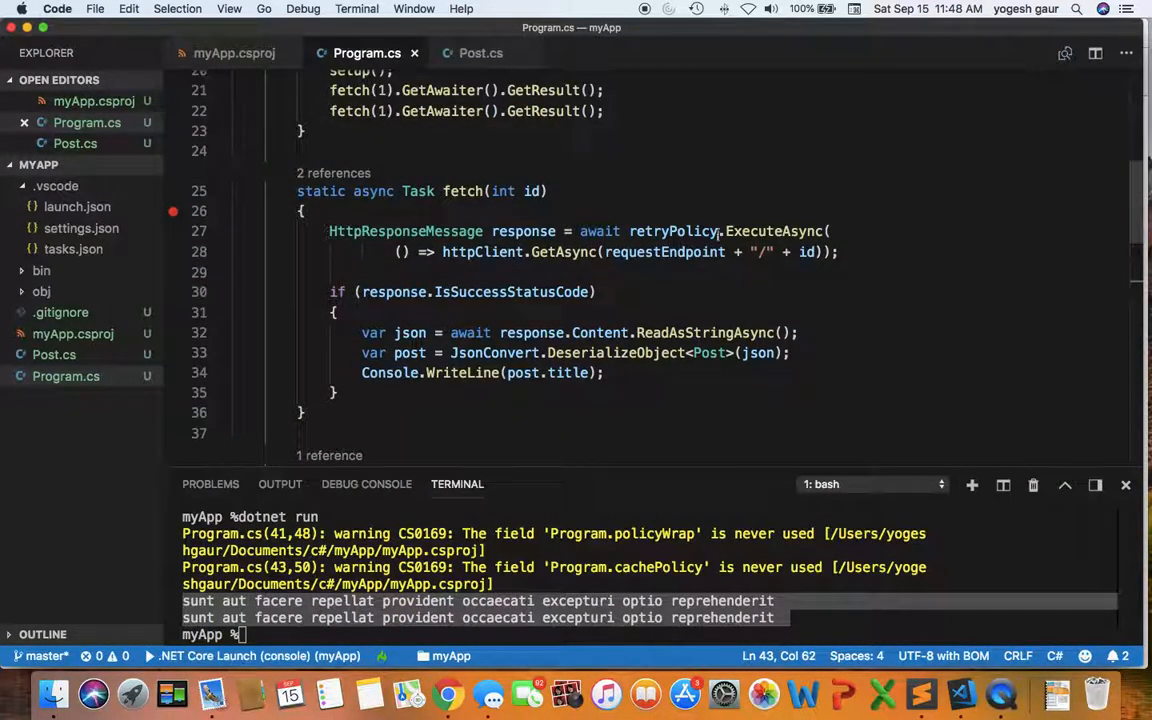
- Add Console.WriteLine("making http get call") above policyWrap.ExecuteAsync in fetch, checking the ctx lambda parameter
key(cmd+tab)
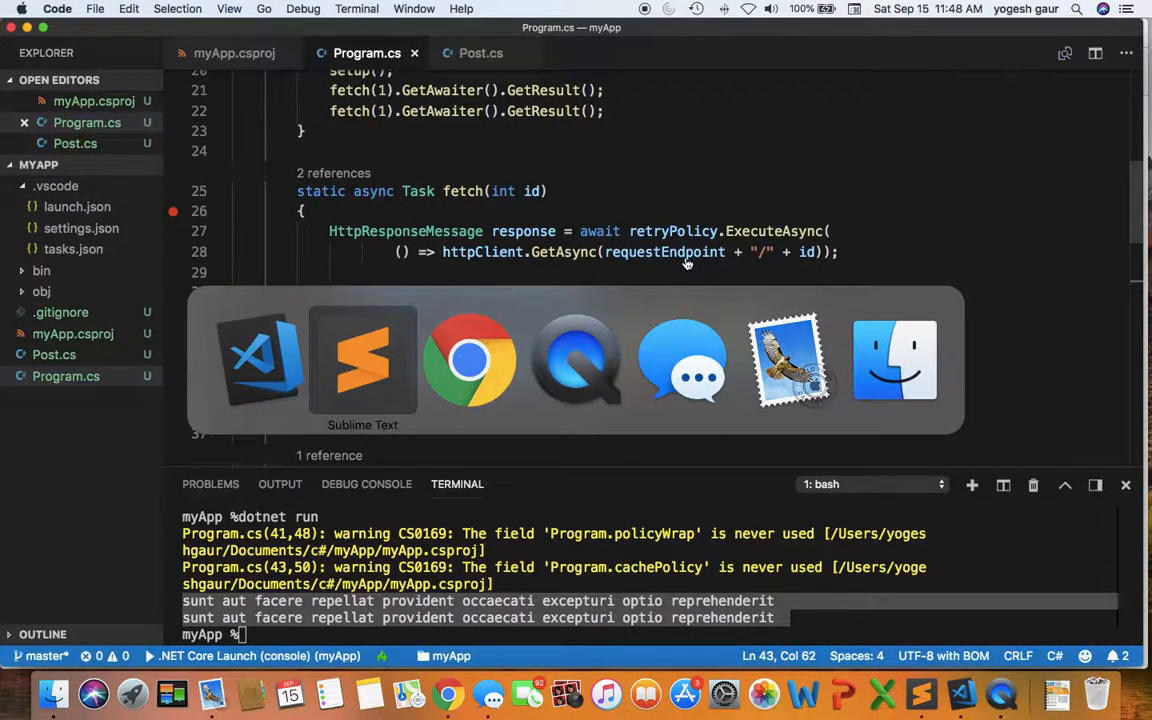
click(362, 360)
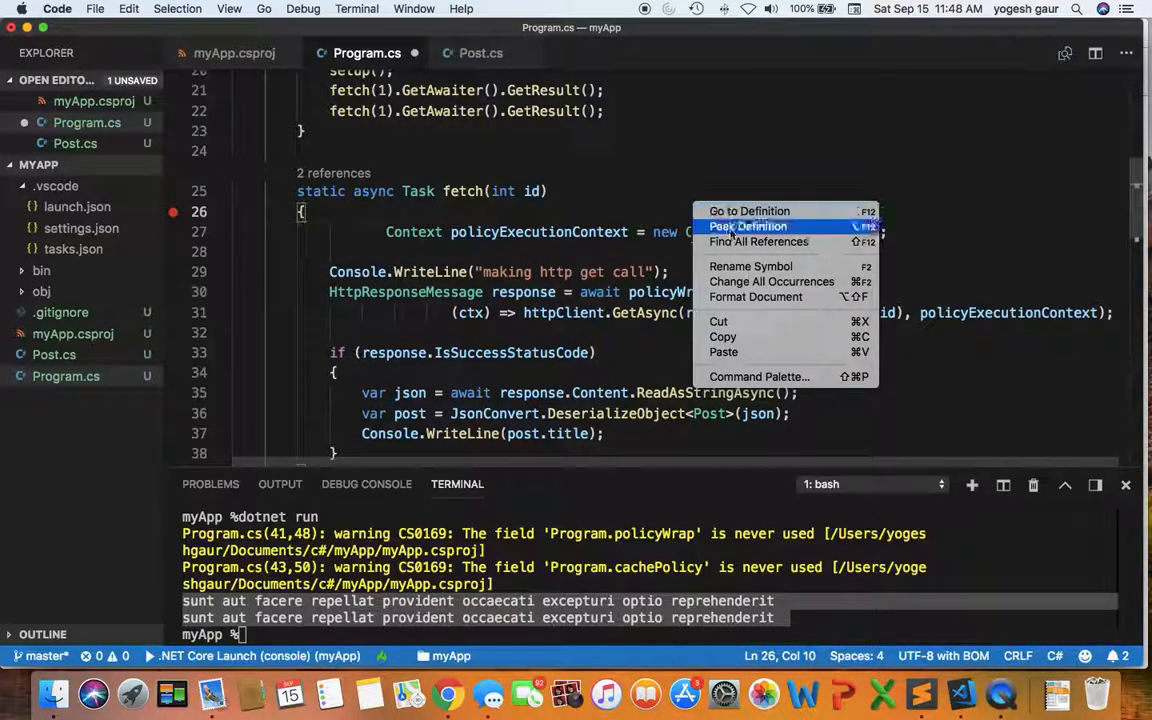
click(642, 200)
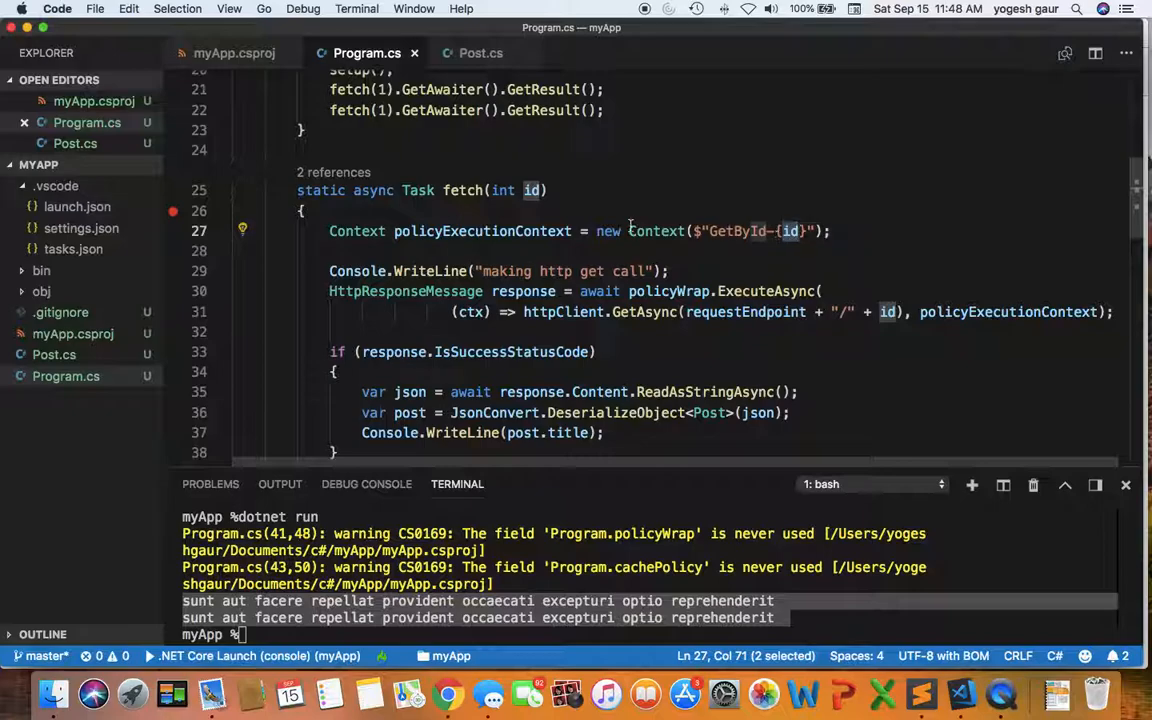
scroll(down, 3)
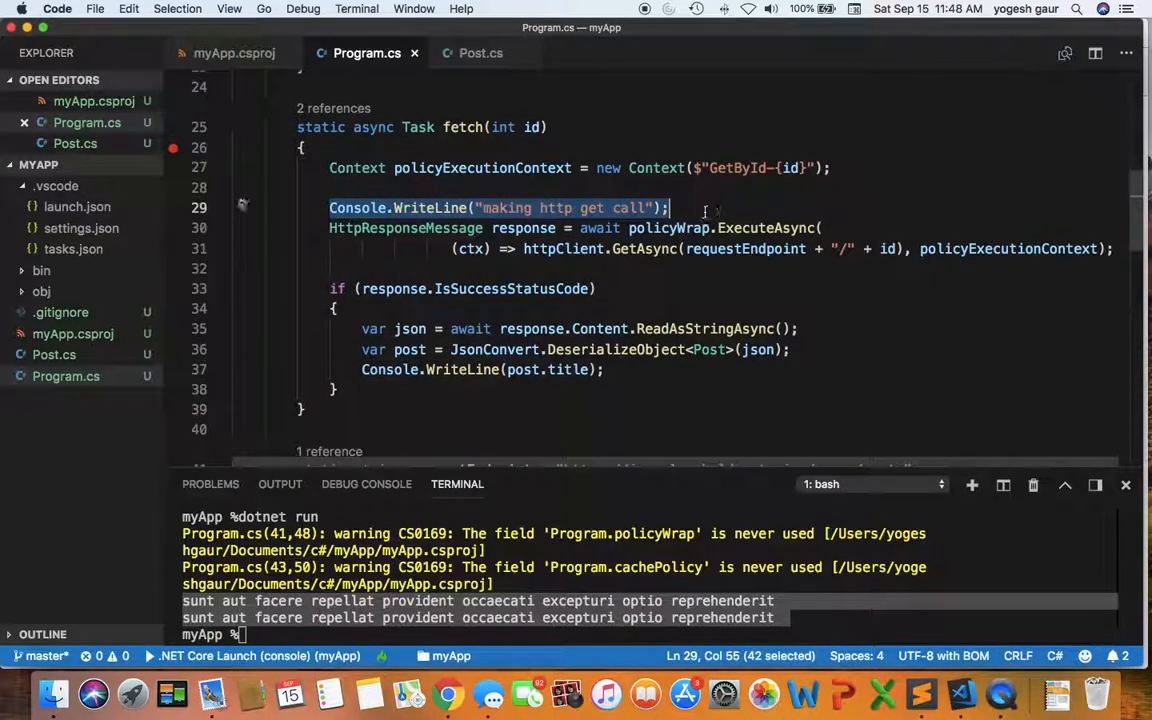
click(738, 268)
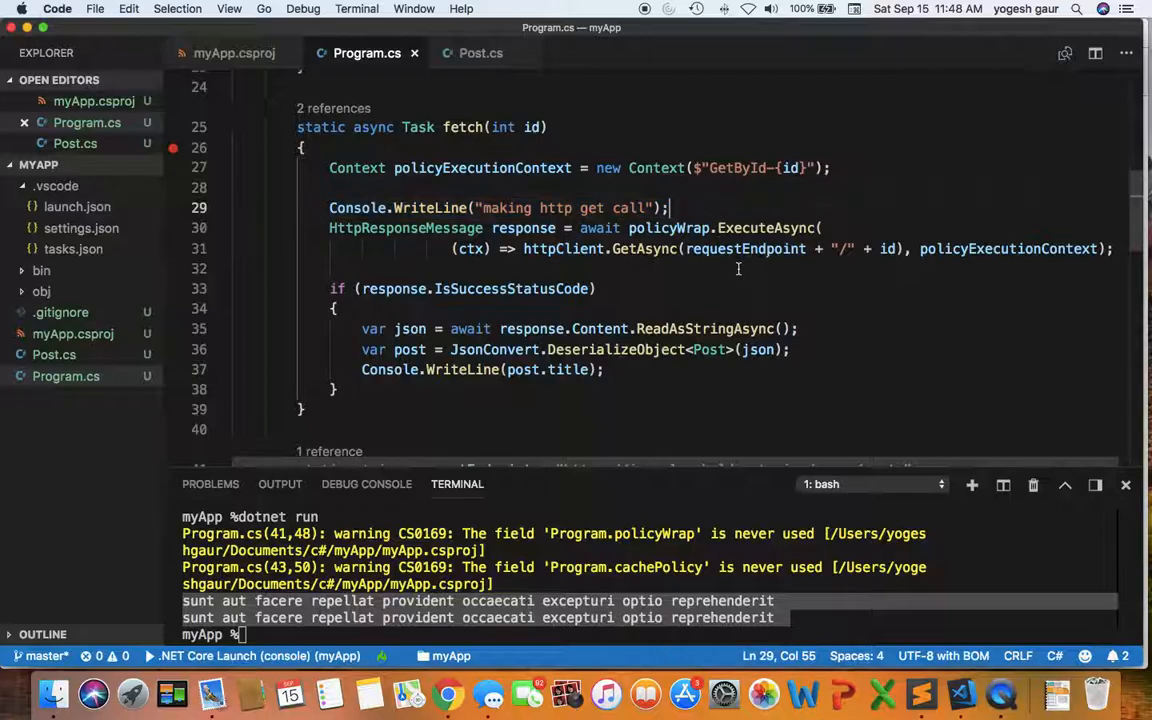
mouse_move(748, 280)
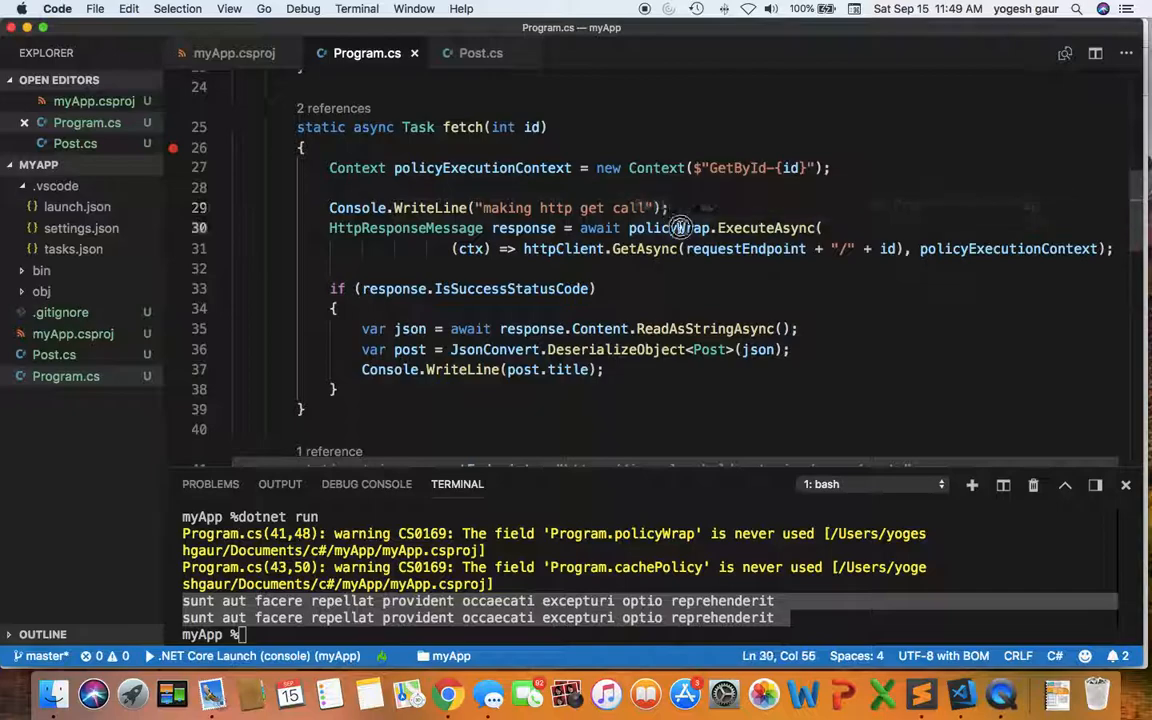
double_click(668, 228)
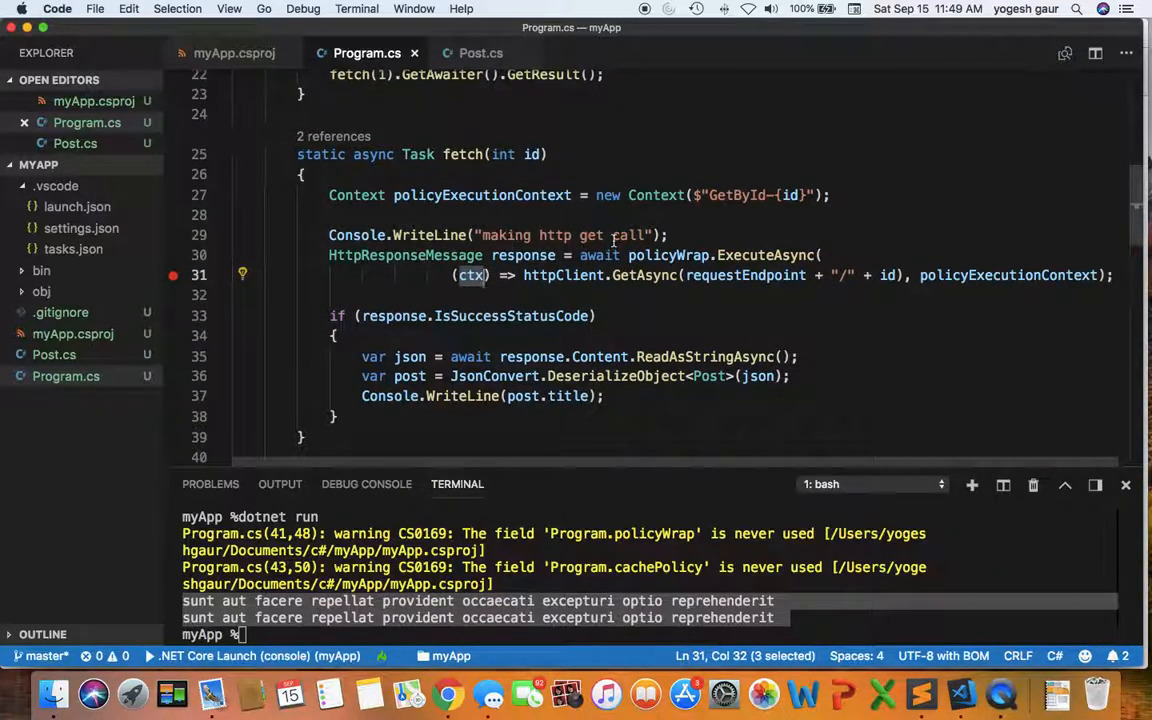
- Rerun dotnet run so "making http get call" prints before each of the two post titles
scroll(down, 3)
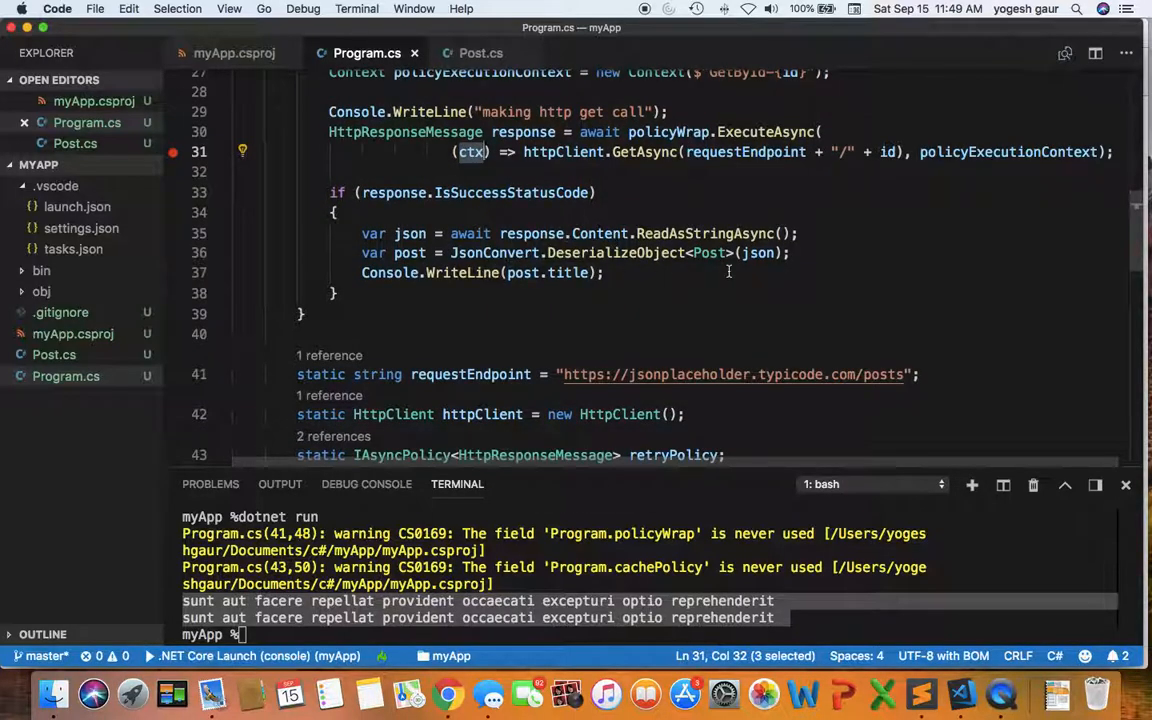
mouse_move(568, 276)
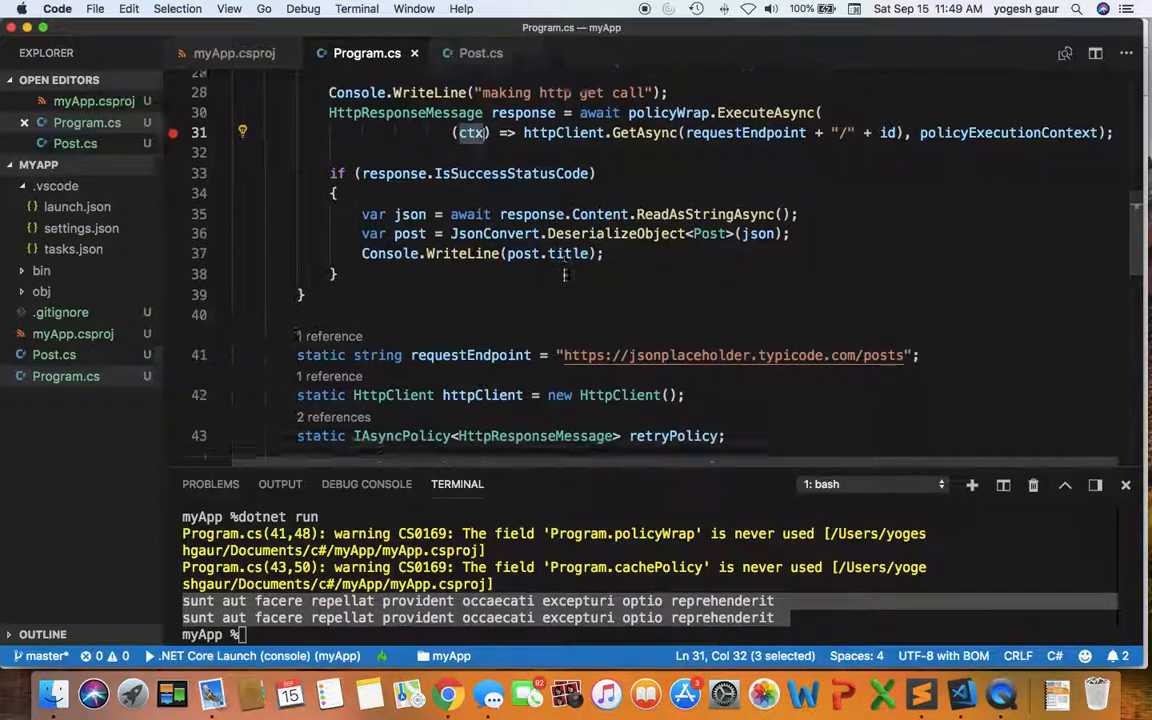
scroll(down, 3)
text(dotnet run)
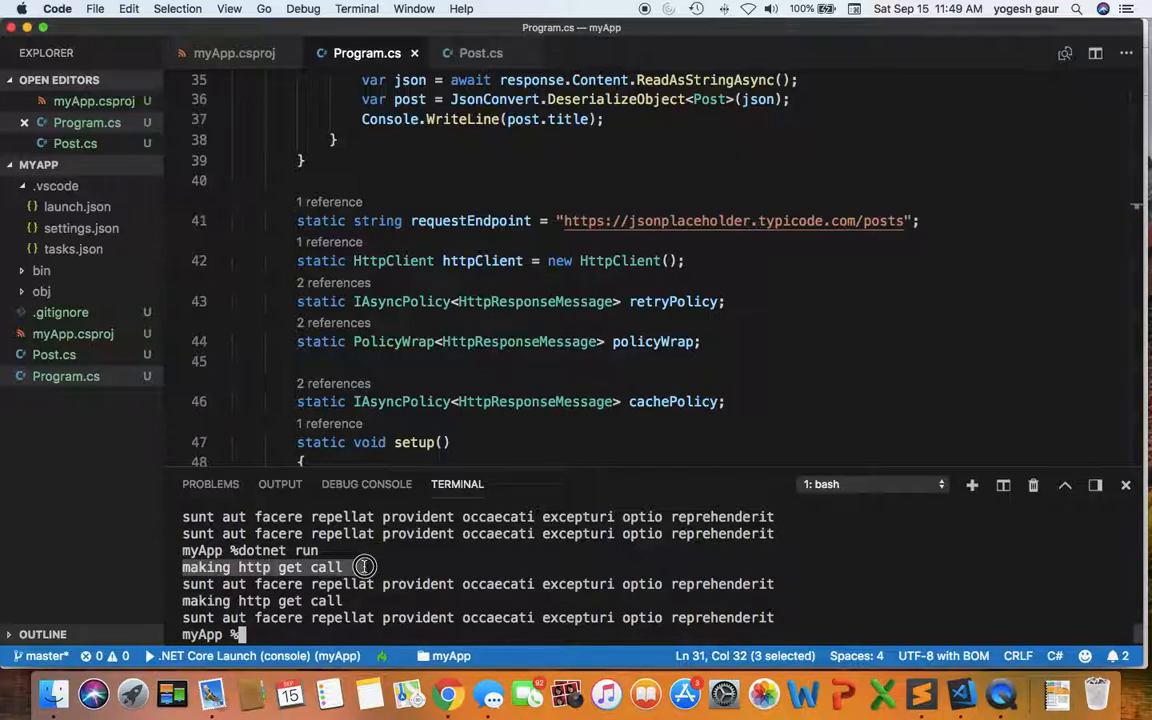
mouse_move(768, 584)
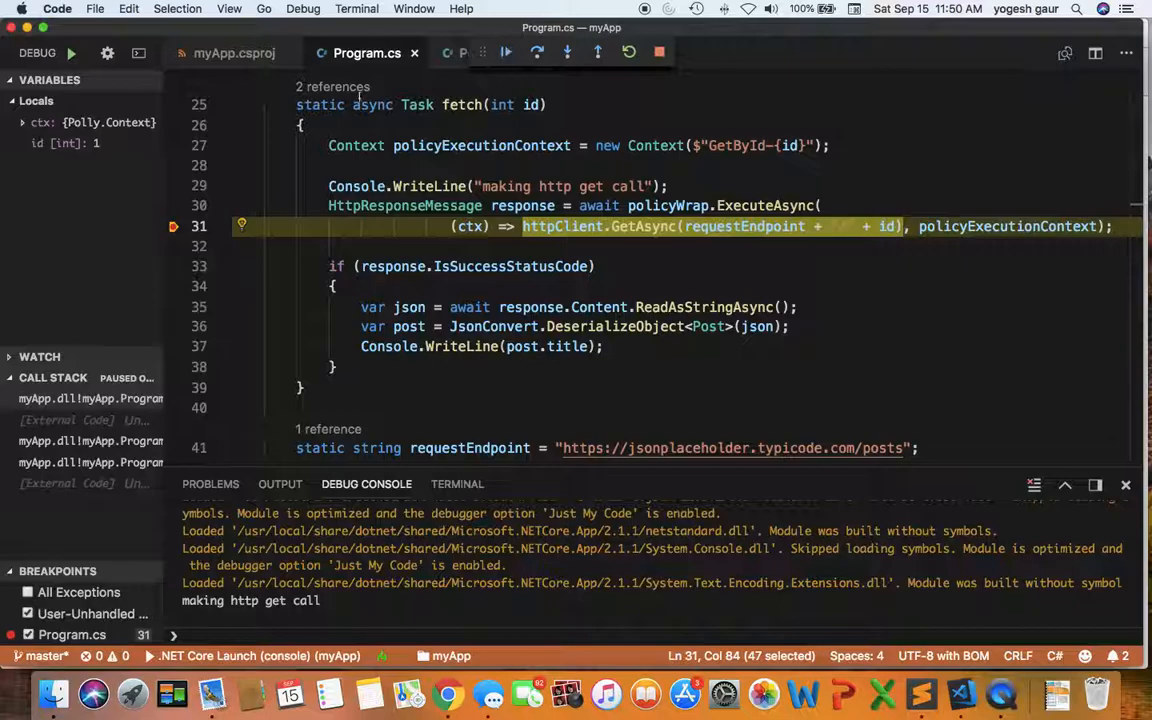
- Continue past the line 31 request breakpoint so the run prints both titles and exits with code 0
click(506, 52)
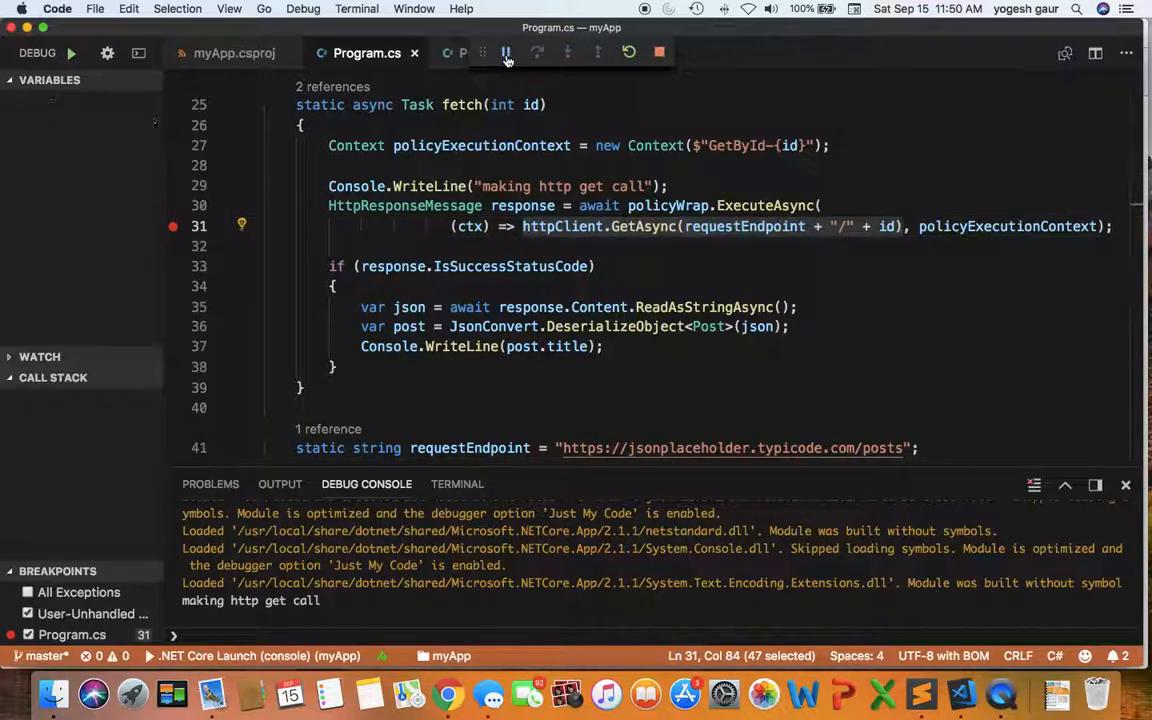
click(506, 52)
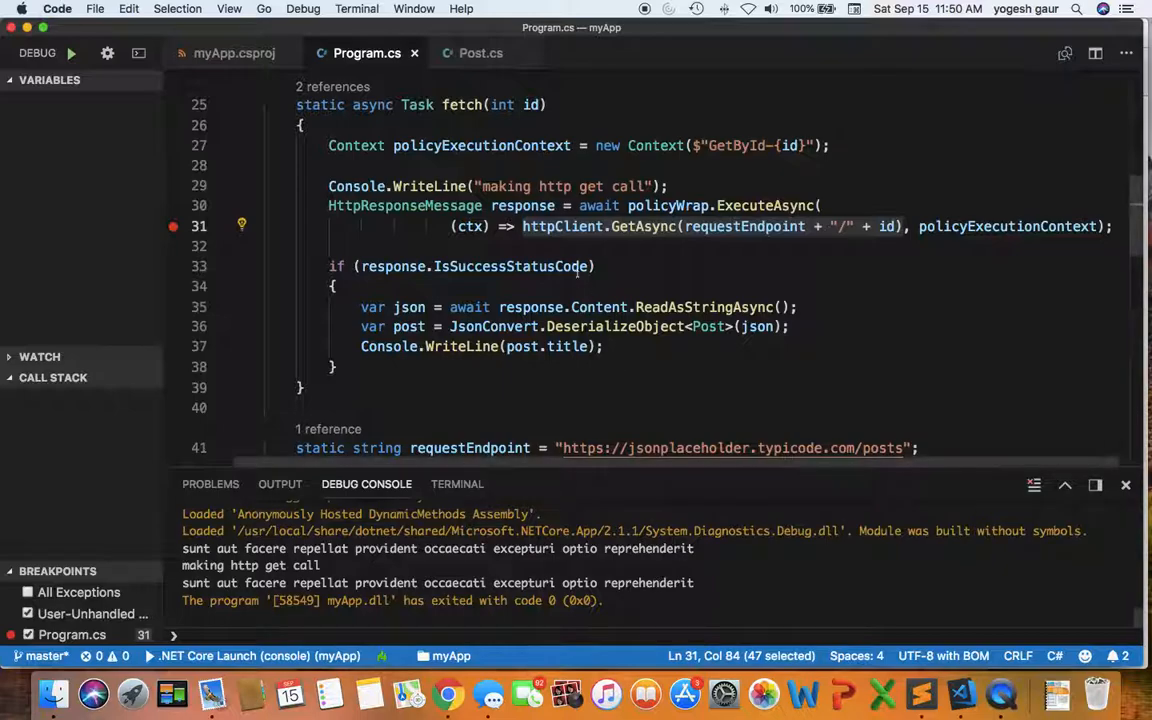
- Append 'a' so requestEndpoint points at the invalid /postsa address
scroll(down, 3)
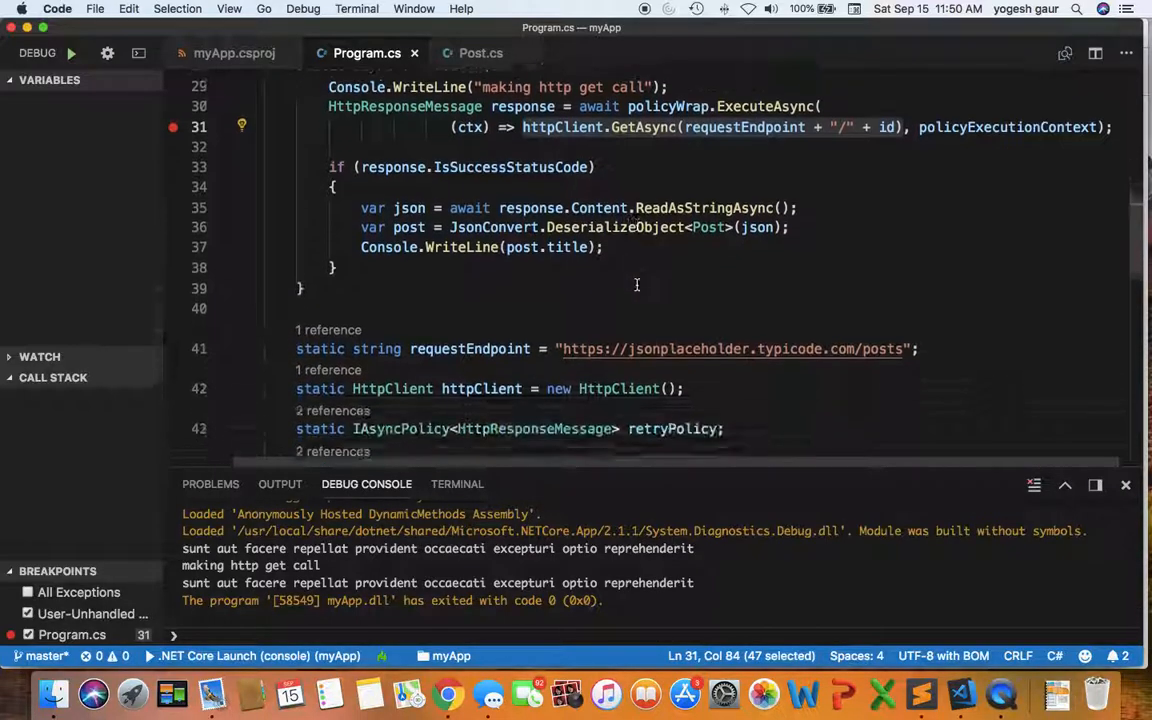
scroll(down, 3)
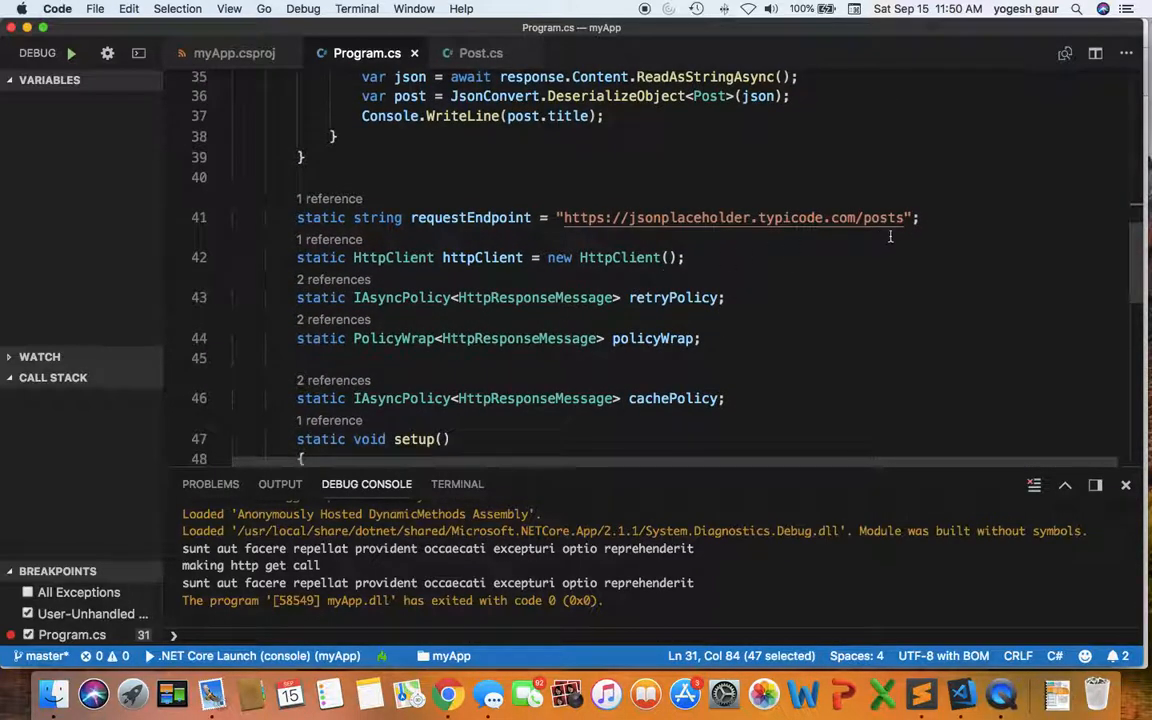
click(932, 216)
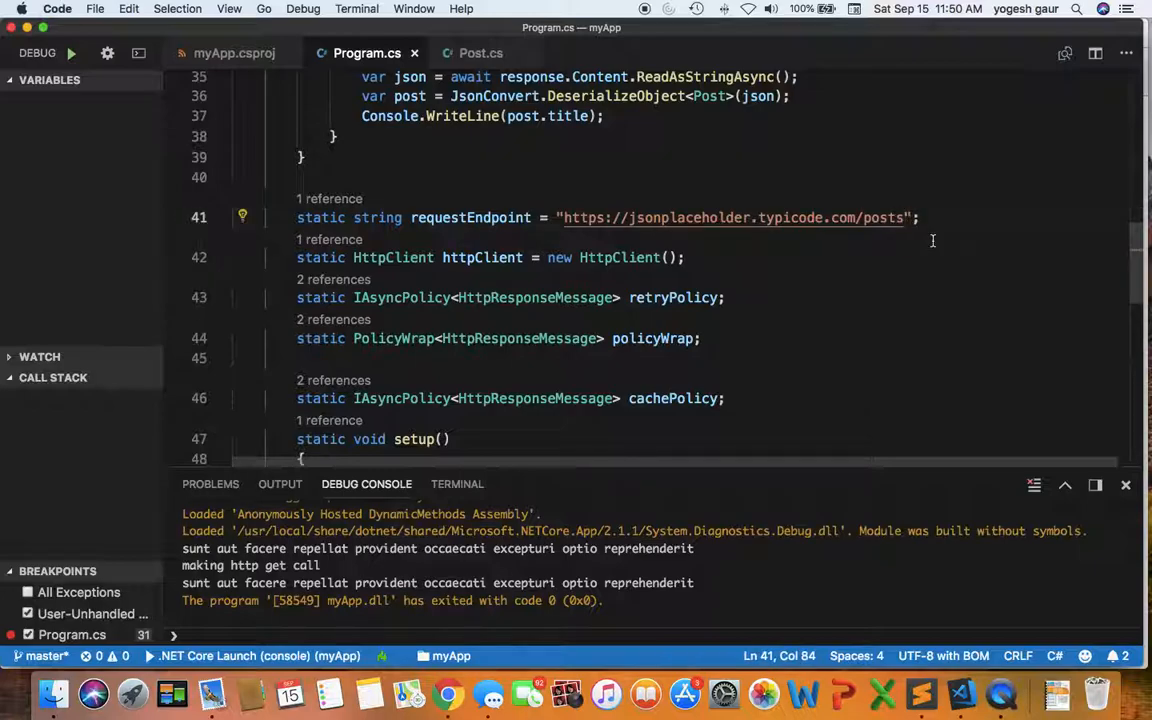
text(a)
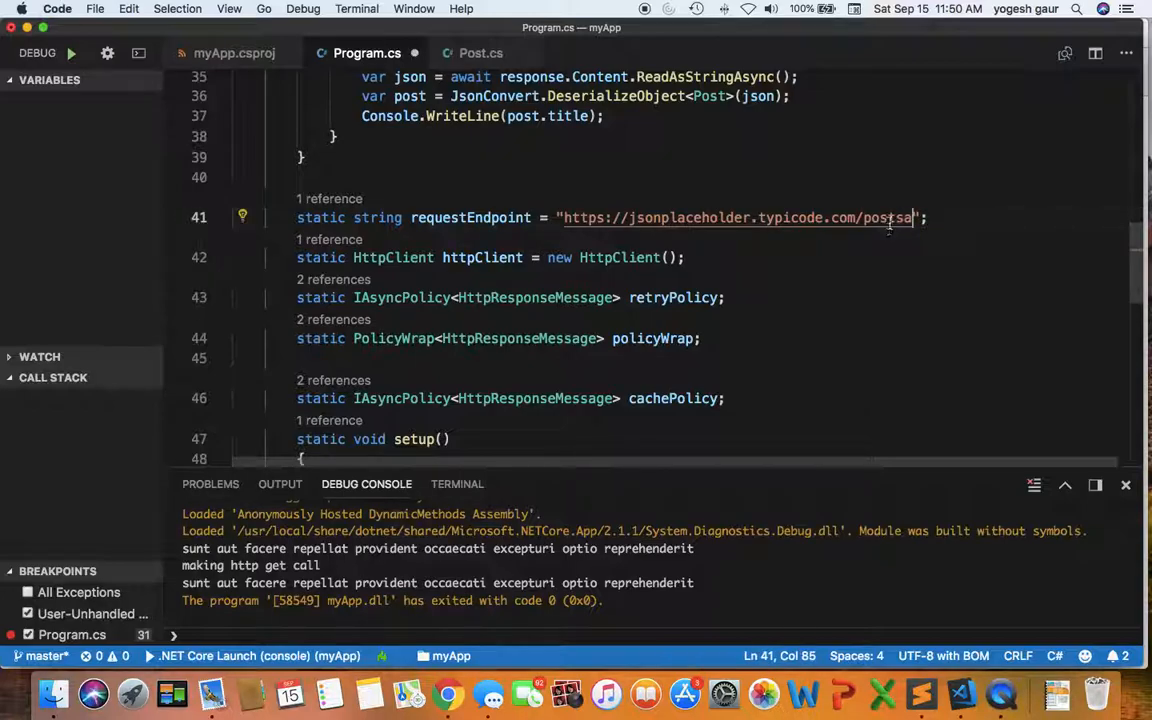
mouse_move(880, 224)
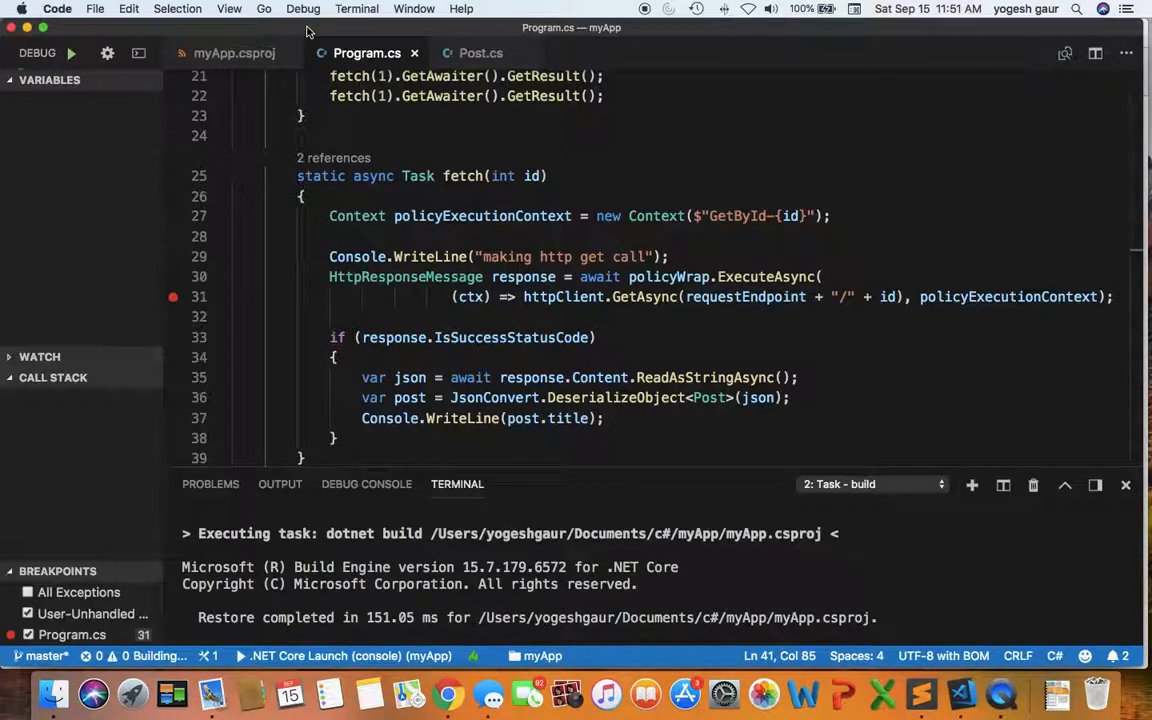
- Debug again, continuing past each breakpoint to log Retry count 1 and 2 before exiting with code 0
click(70, 52)
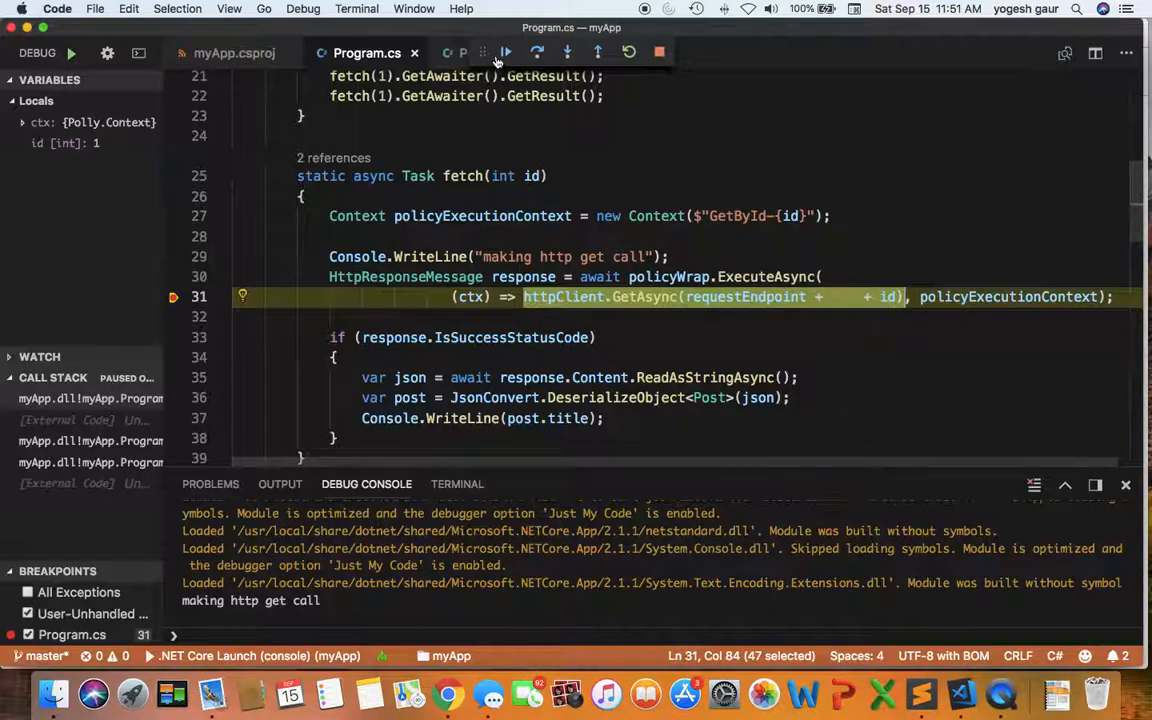
click(504, 52)
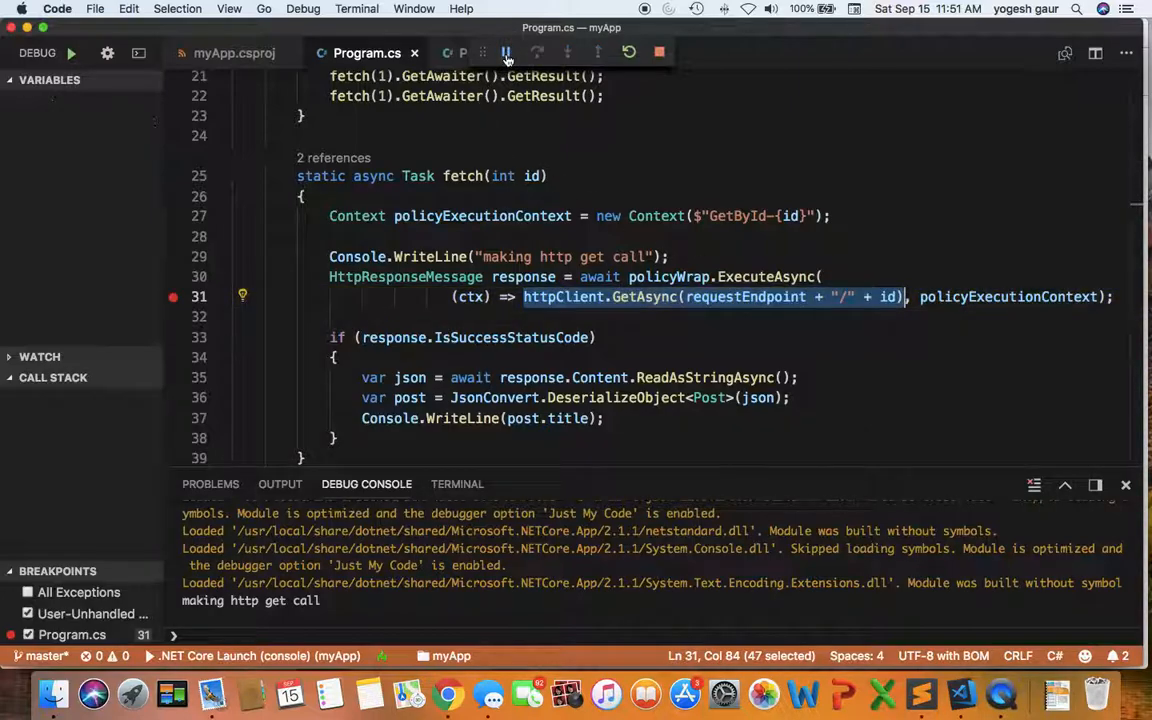
click(506, 52)
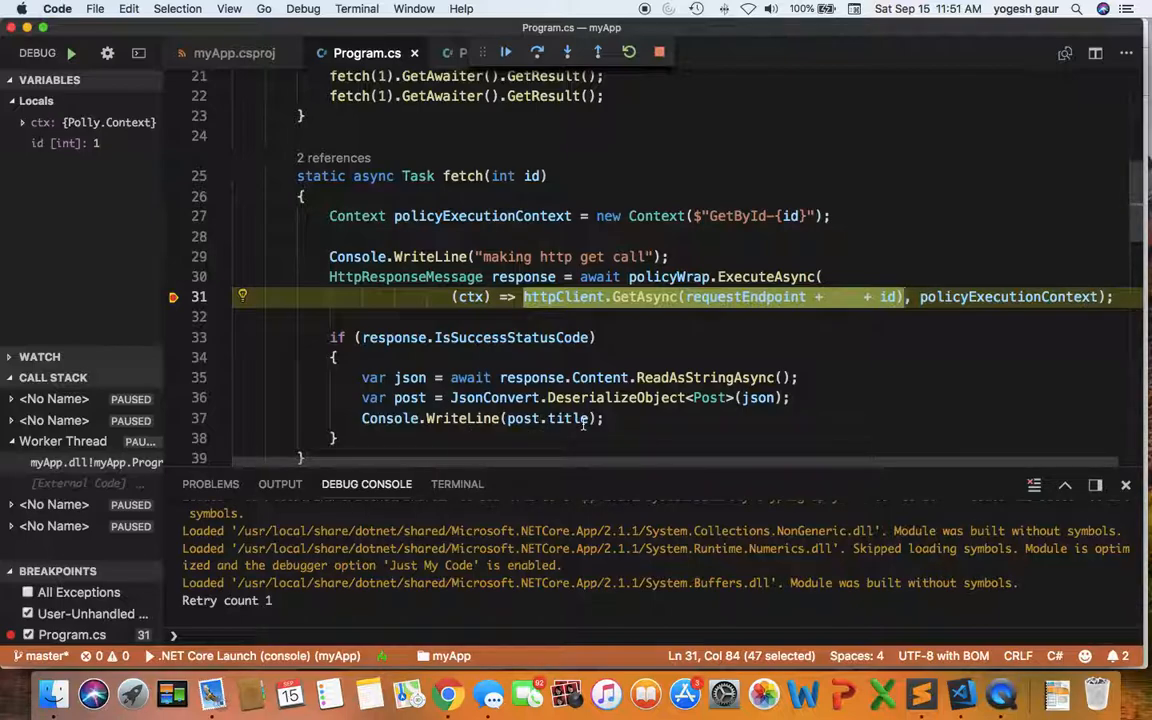
mouse_move(564, 418)
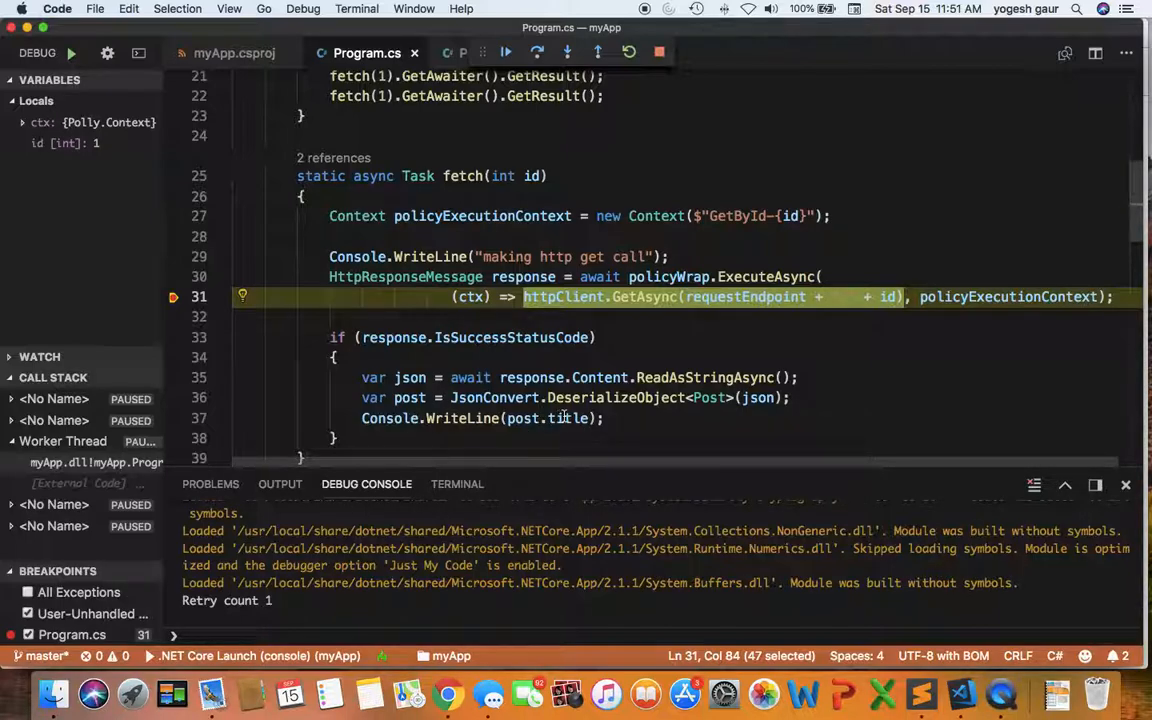
scroll(down, 3)
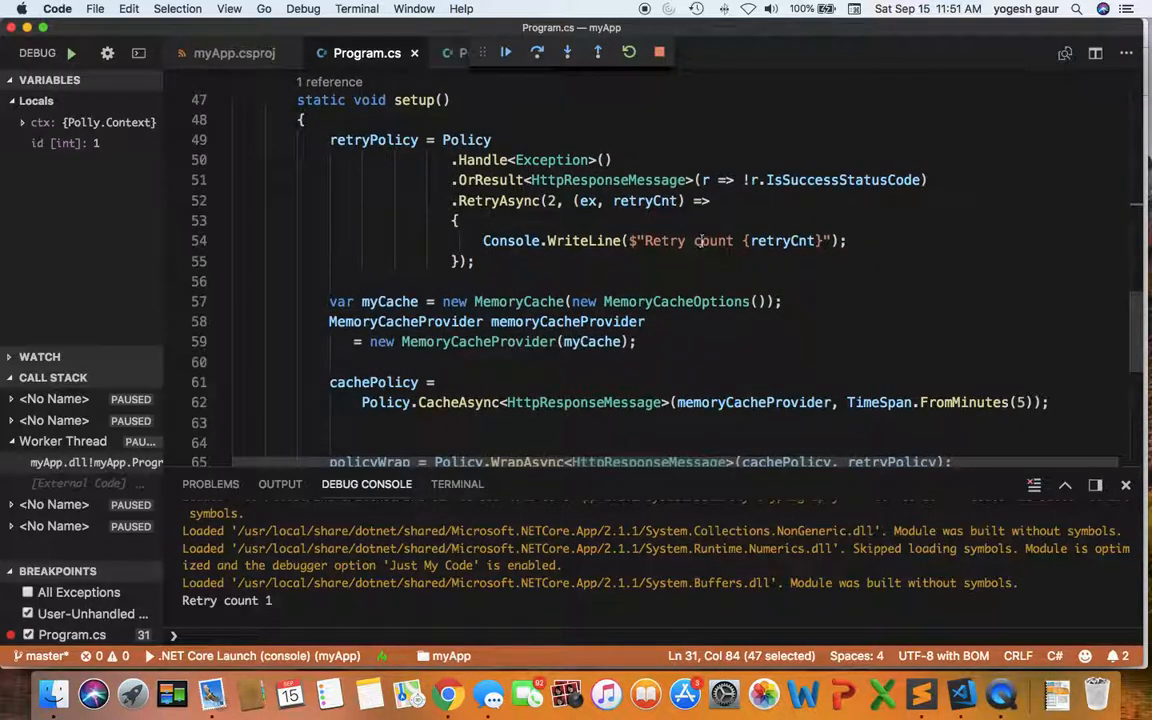
click(506, 52)
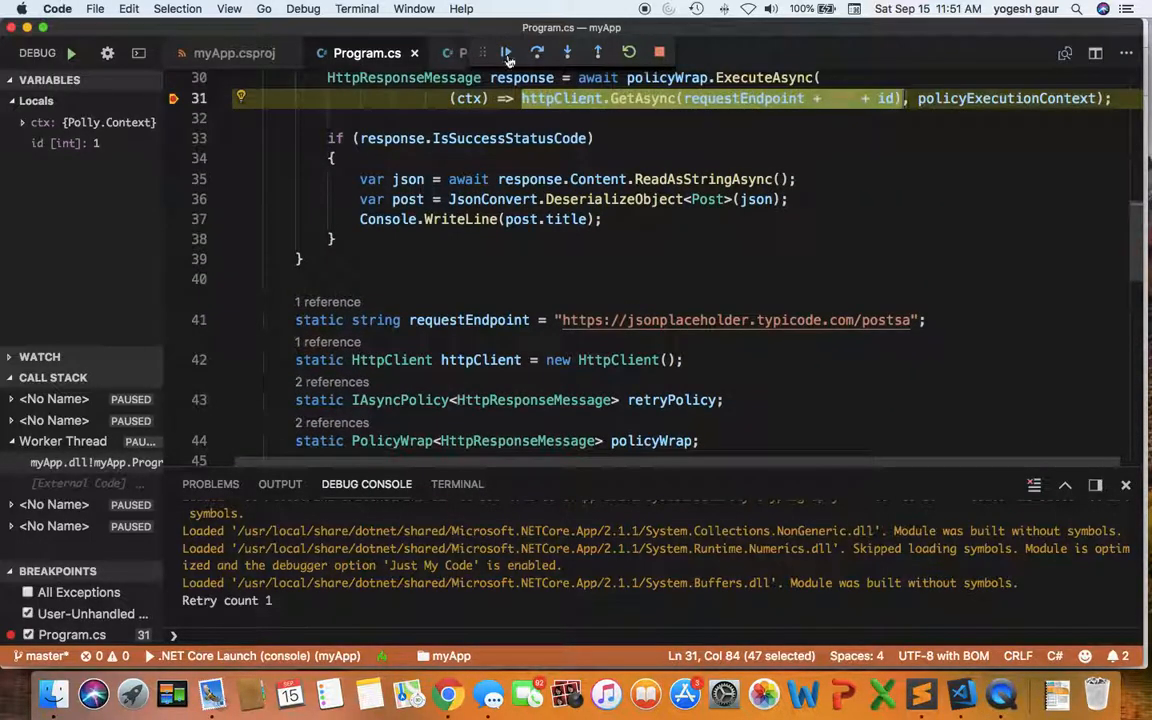
click(506, 52)
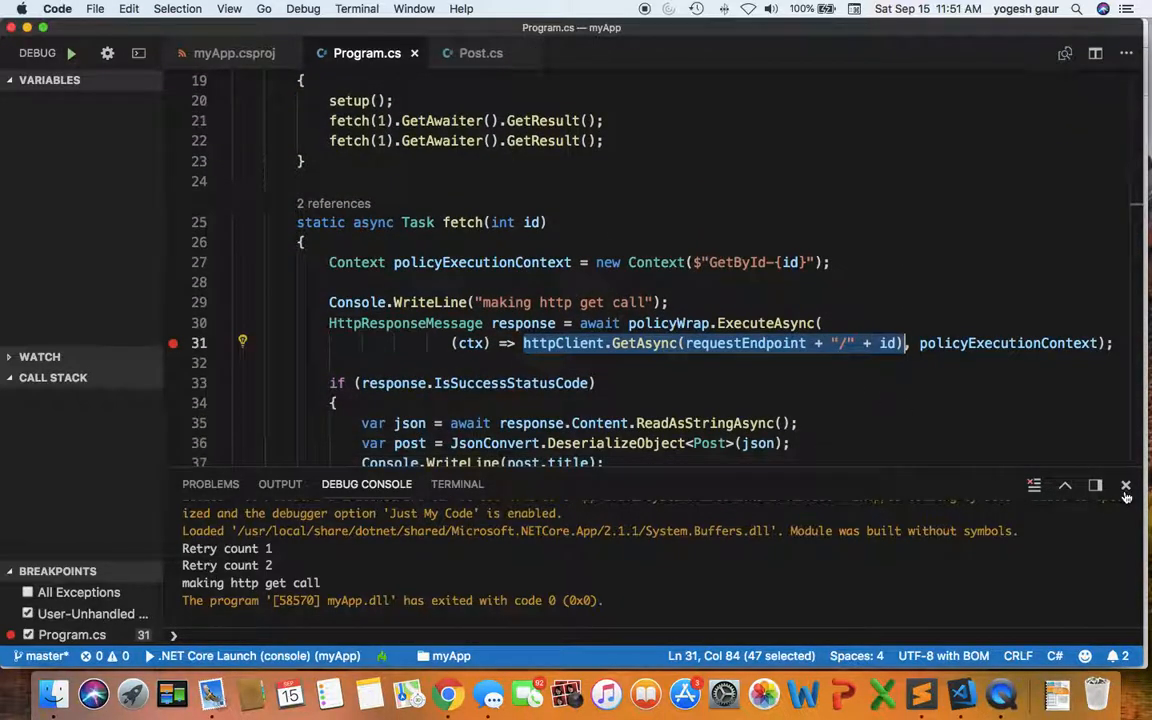
- In Chrome, search the video site for 'poll' and pick the 'c# http retries with polly' suggestion
key(cmd+tab)
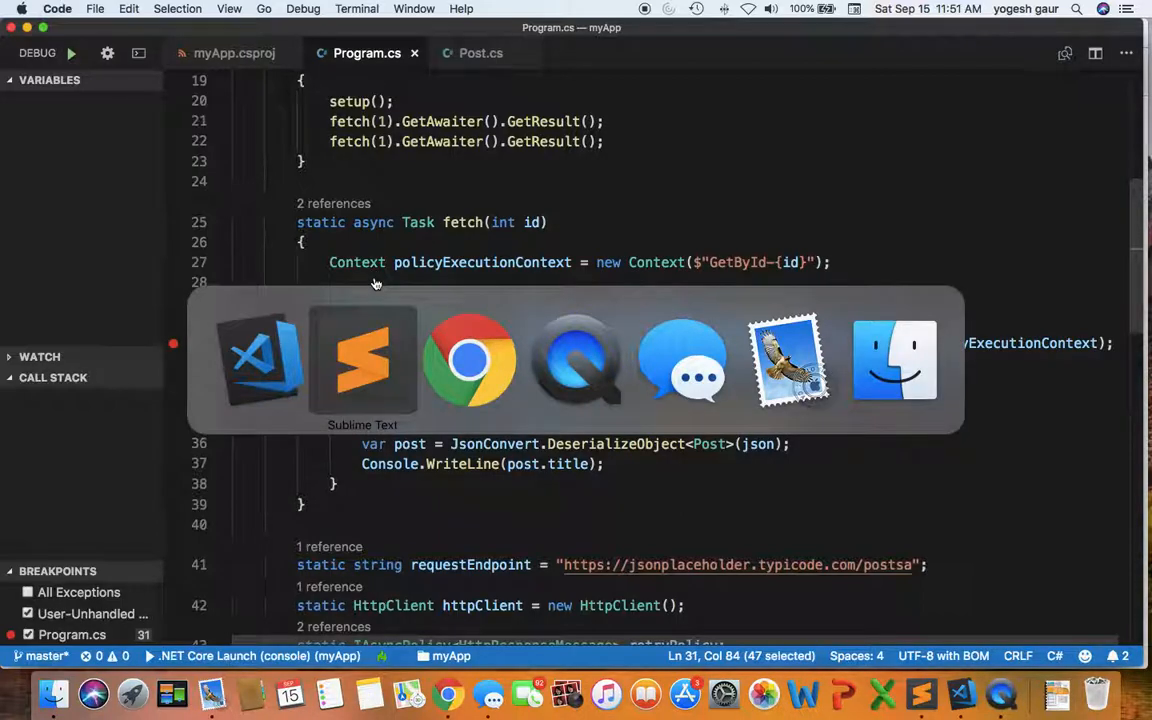
click(468, 360)
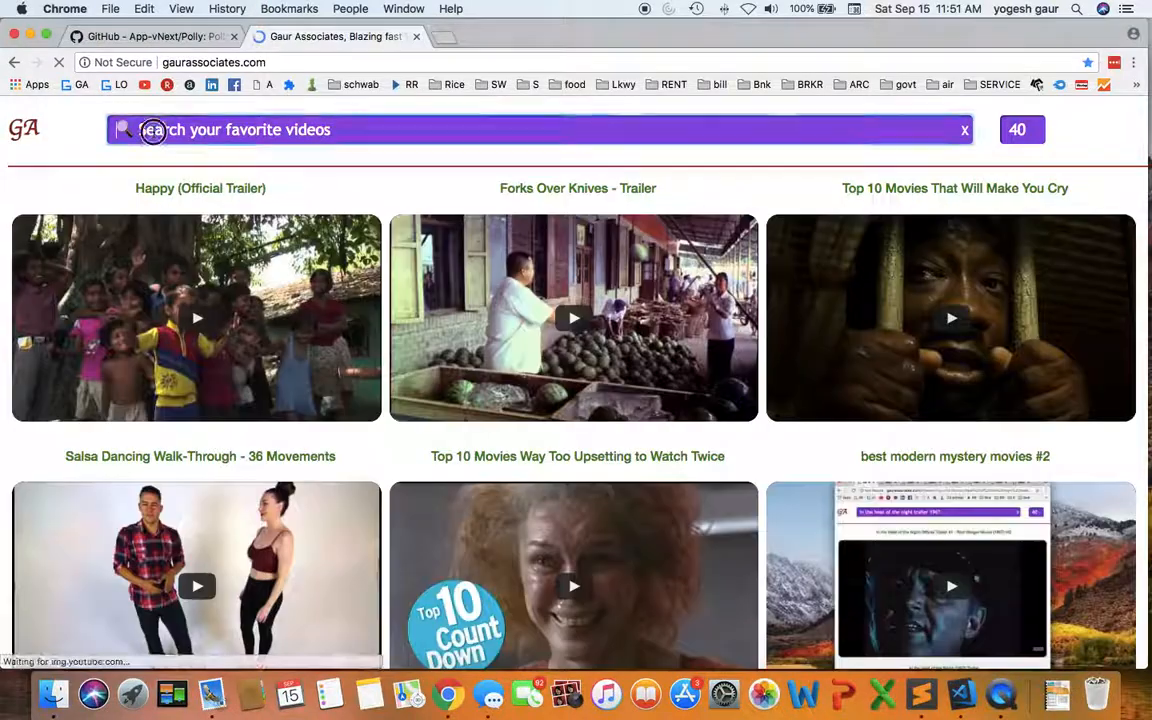
text(polly)
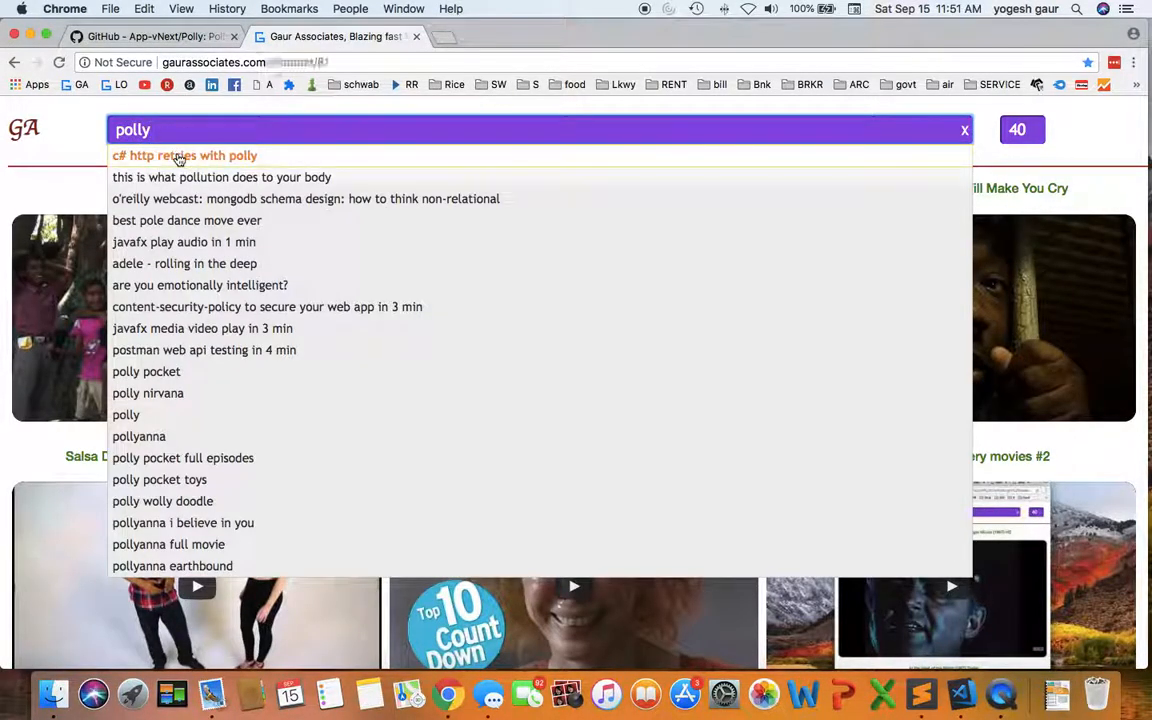
click(184, 156)
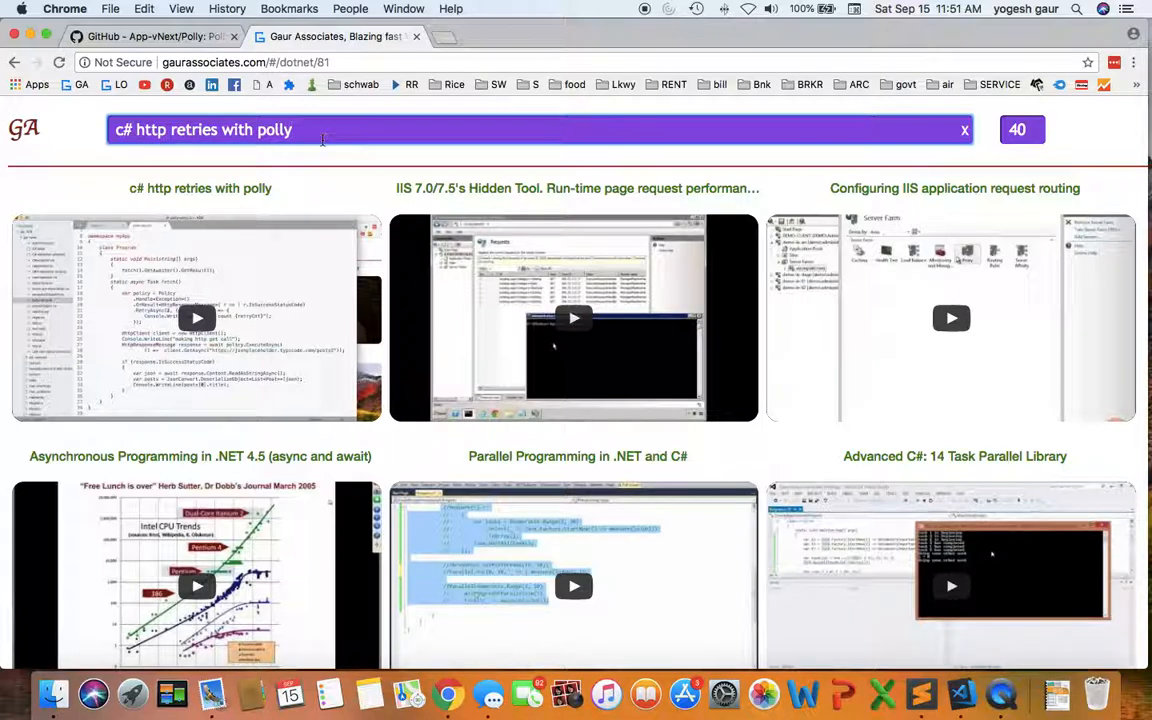